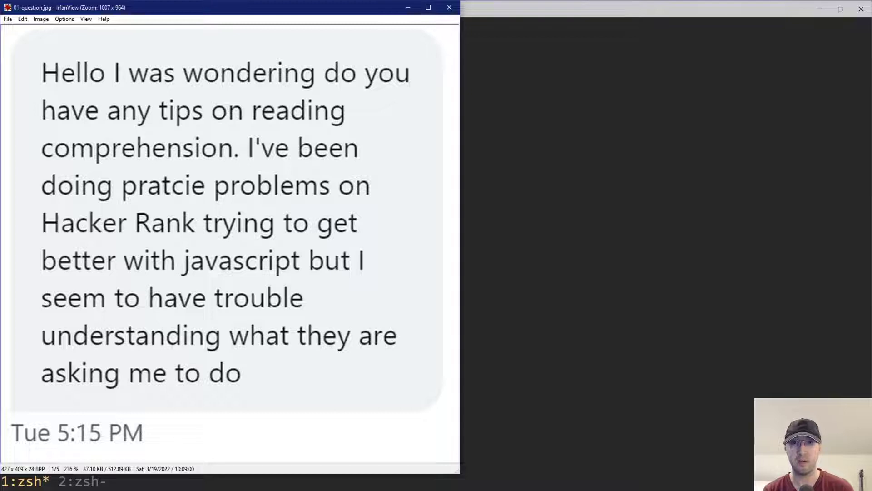
{"action": "mouse_move", "coordinate": [156, 102]}
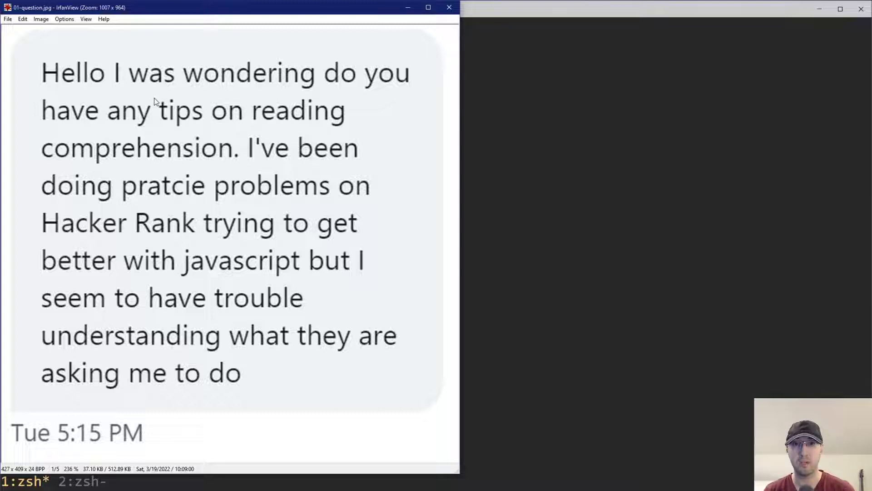
{"action": "mouse_move", "coordinate": [397, 147]}
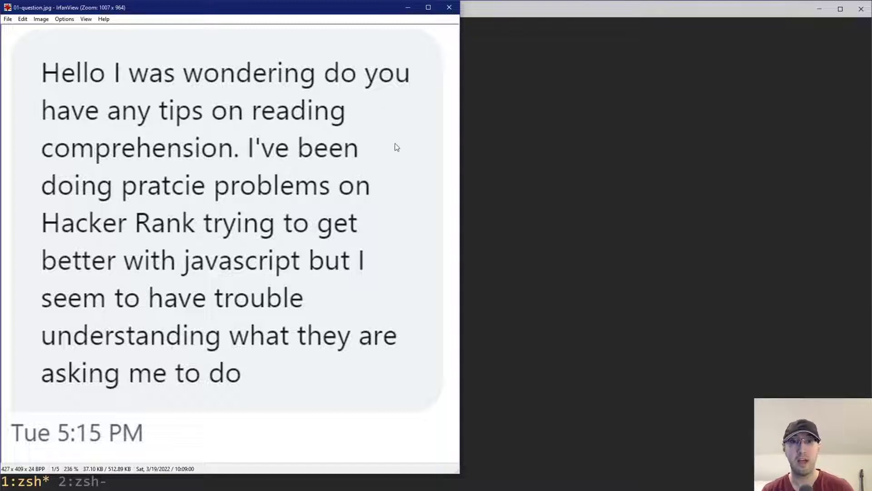
{"action": "mouse_move", "coordinate": [157, 234]}
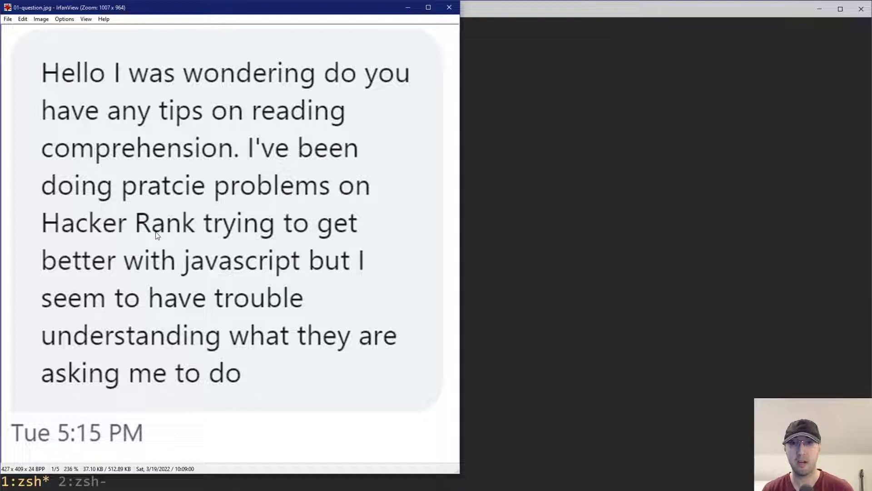
{"action": "mouse_move", "coordinate": [373, 270]}
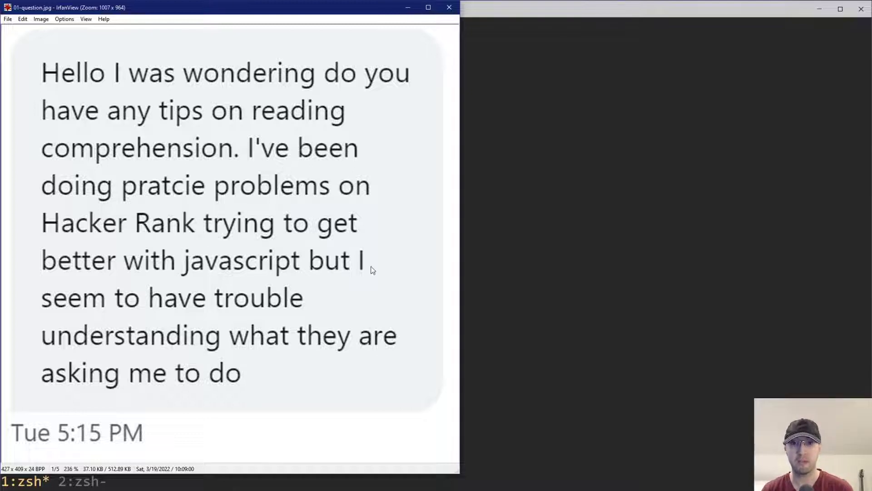
{"action": "mouse_move", "coordinate": [367, 305]}
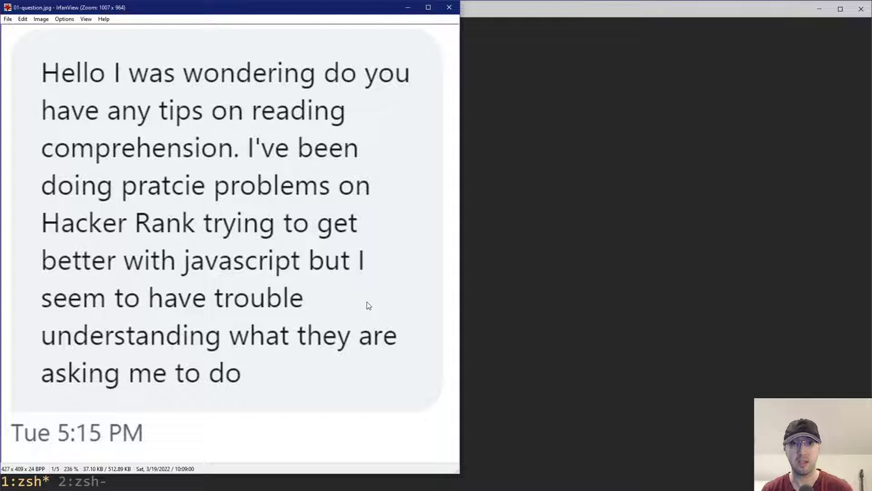
{"action": "mouse_move", "coordinate": [255, 244]}
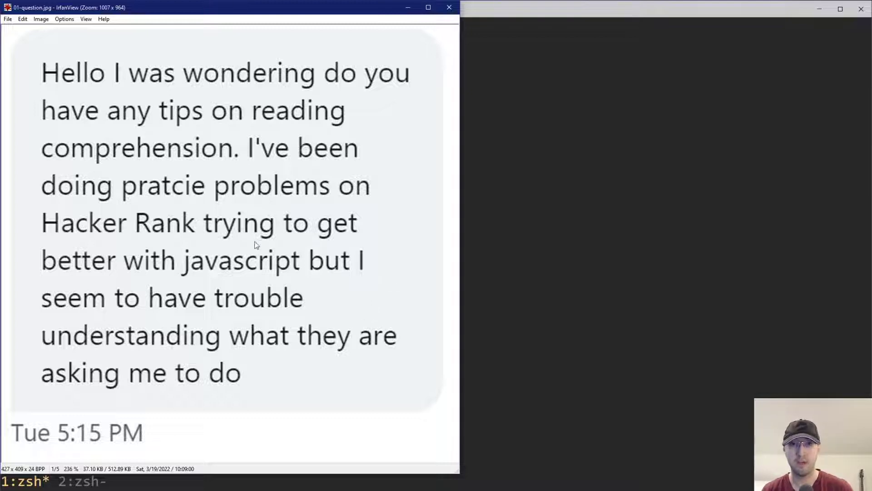
{"action": "mouse_move", "coordinate": [406, 189]}
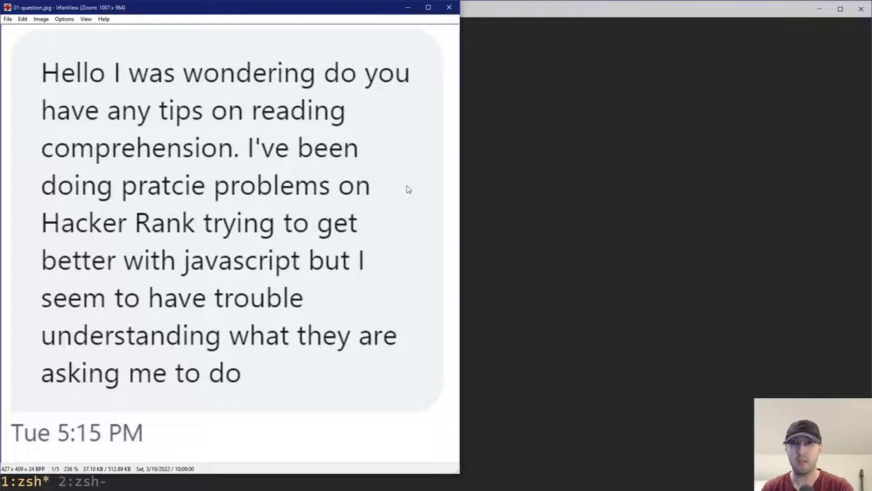
{"action": "mouse_move", "coordinate": [420, 169]}
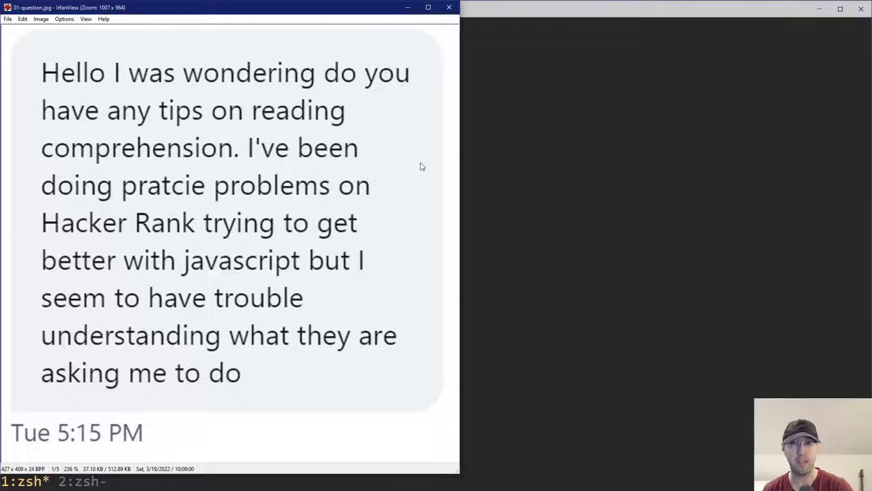
{"action": "mouse_move", "coordinate": [232, 362]}
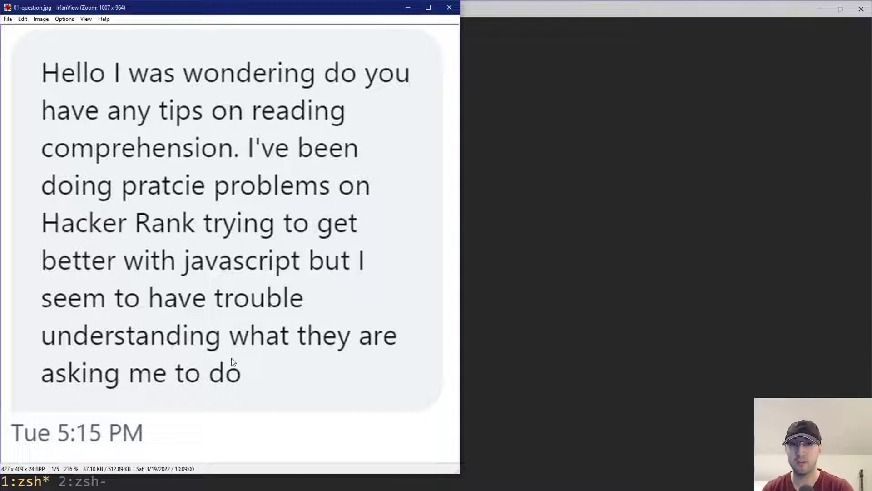
{"action": "mouse_move", "coordinate": [302, 308]}
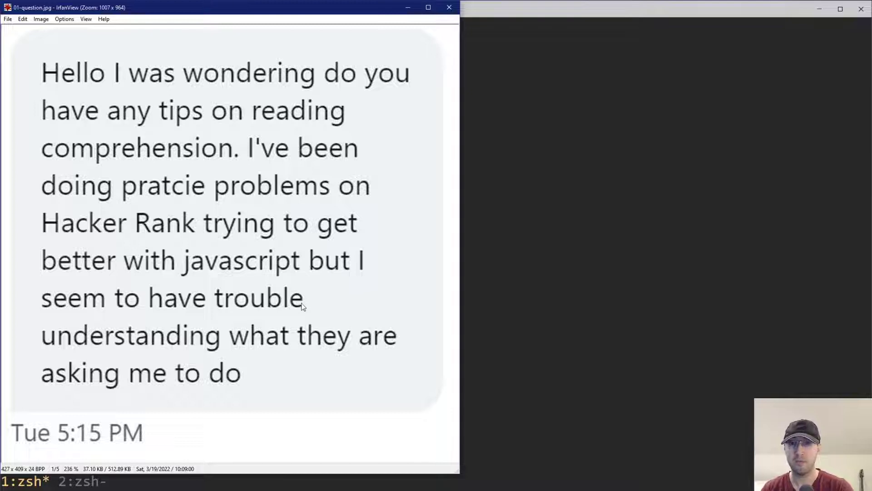
{"action": "mouse_move", "coordinate": [320, 383]}
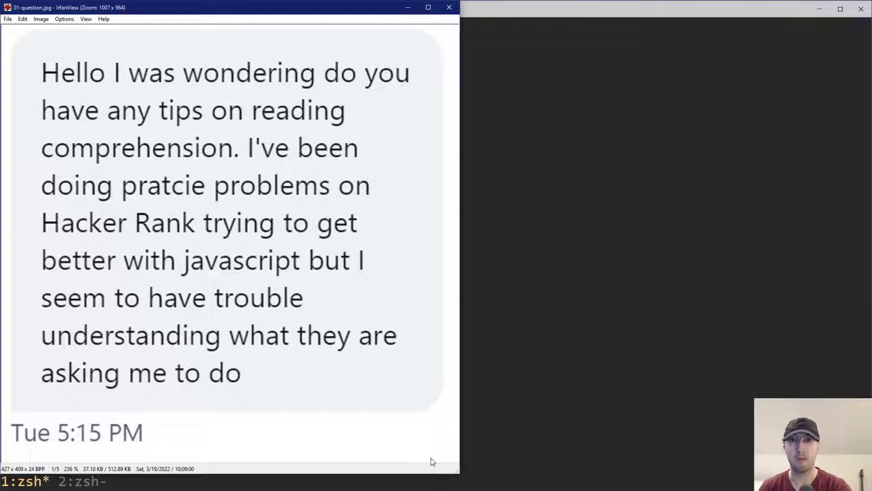
{"action": "mouse_move", "coordinate": [120, 108]}
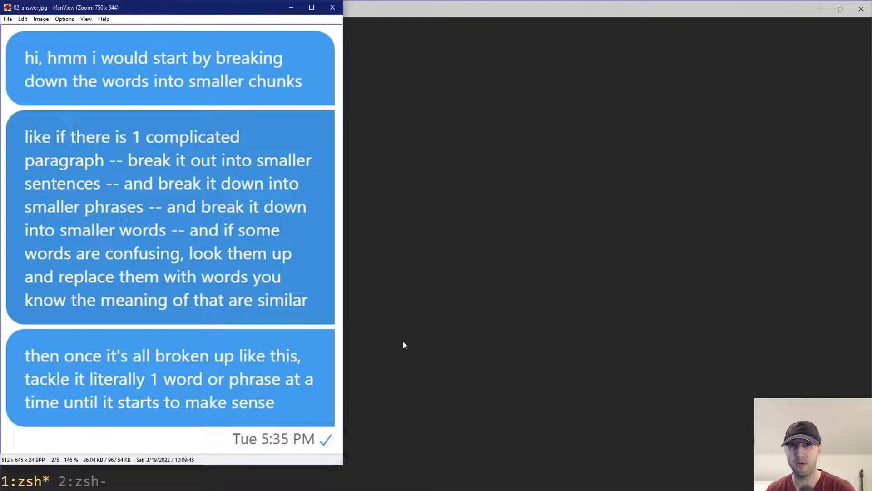
{"action": "mouse_move", "coordinate": [401, 338]}
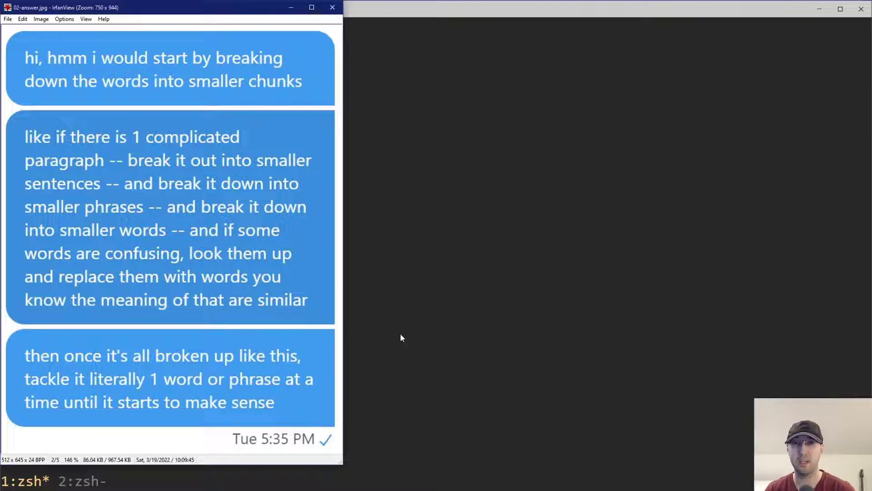
{"action": "mouse_move", "coordinate": [159, 93]}
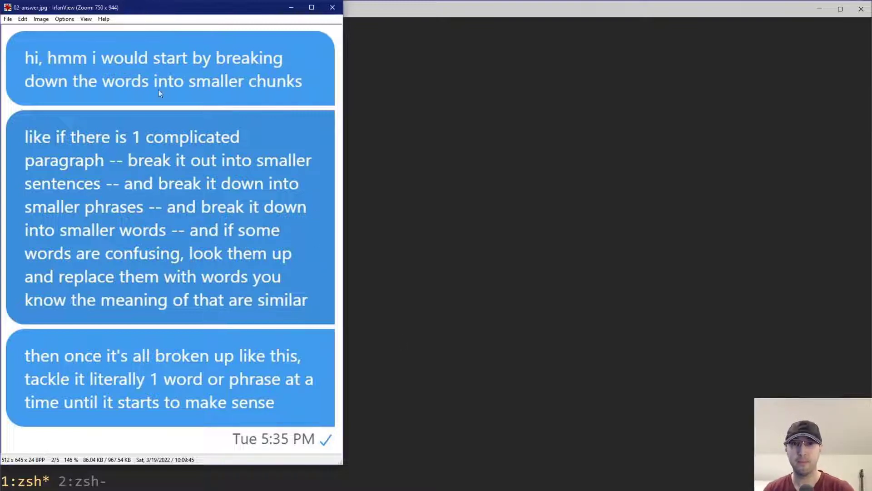
{"action": "mouse_move", "coordinate": [223, 76]}
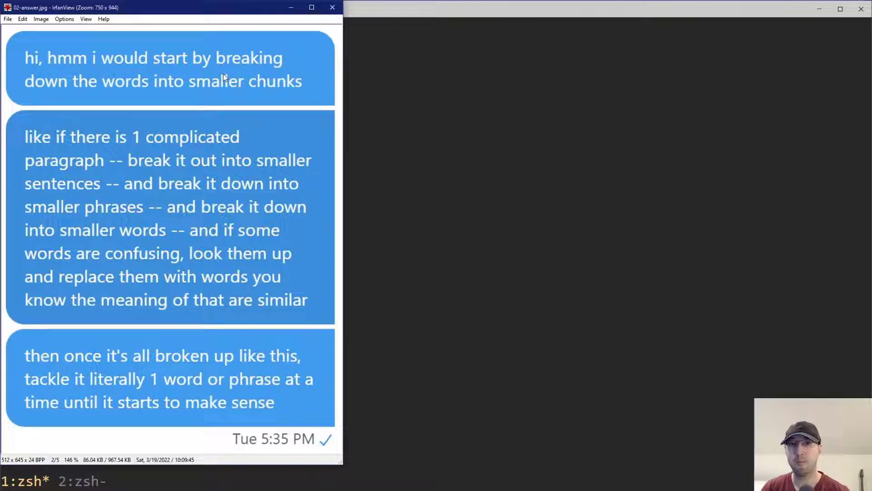
{"action": "mouse_move", "coordinate": [309, 110]}
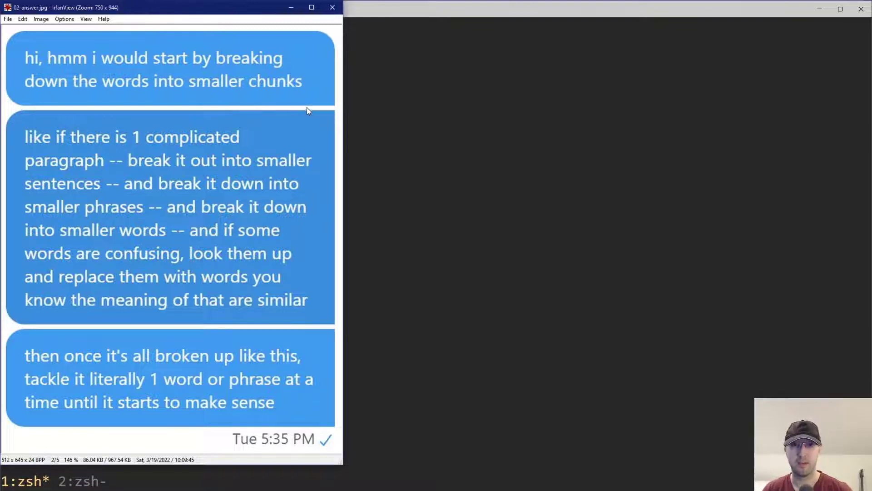
{"action": "mouse_move", "coordinate": [284, 115]}
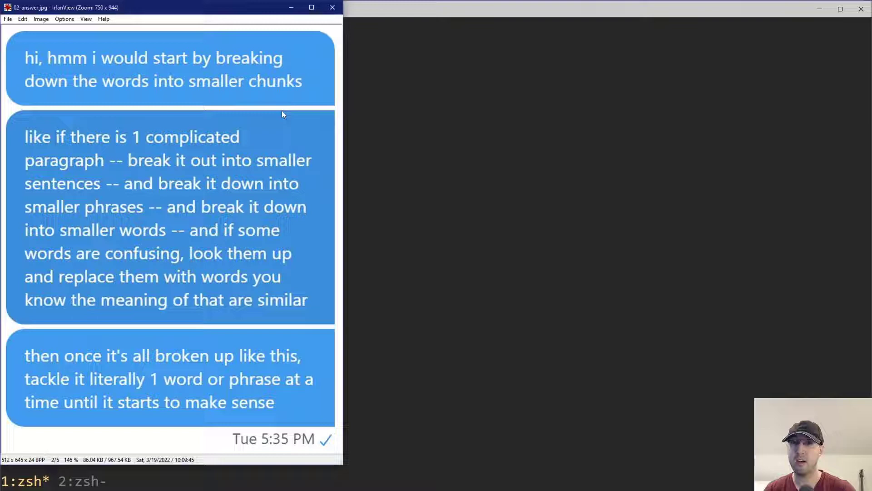
{"action": "mouse_move", "coordinate": [130, 167]}
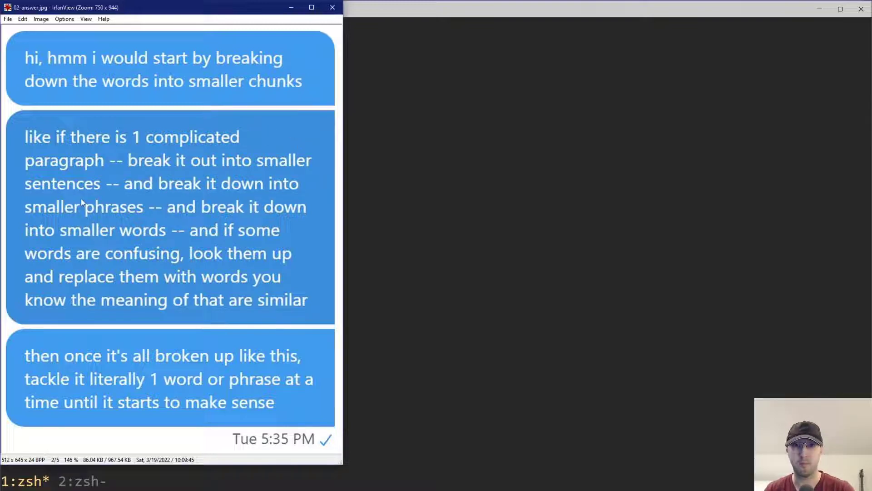
{"action": "mouse_move", "coordinate": [194, 207]}
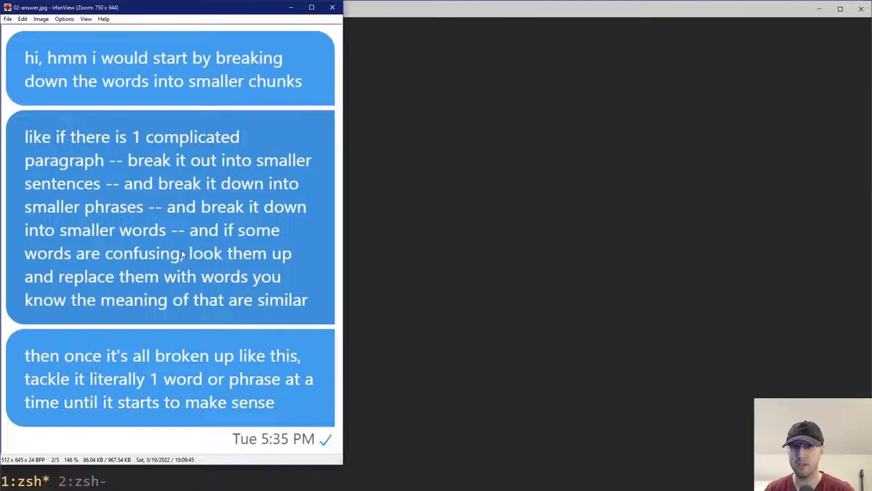
{"action": "mouse_move", "coordinate": [61, 299]}
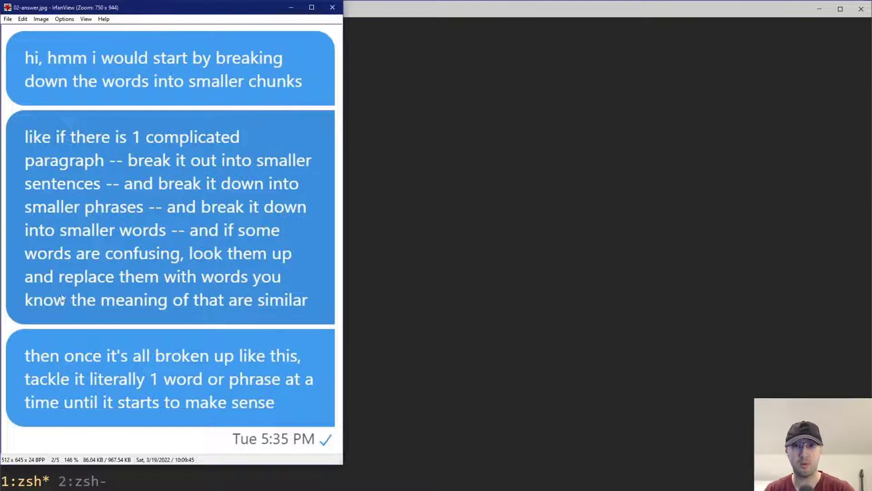
{"action": "mouse_move", "coordinate": [82, 337]}
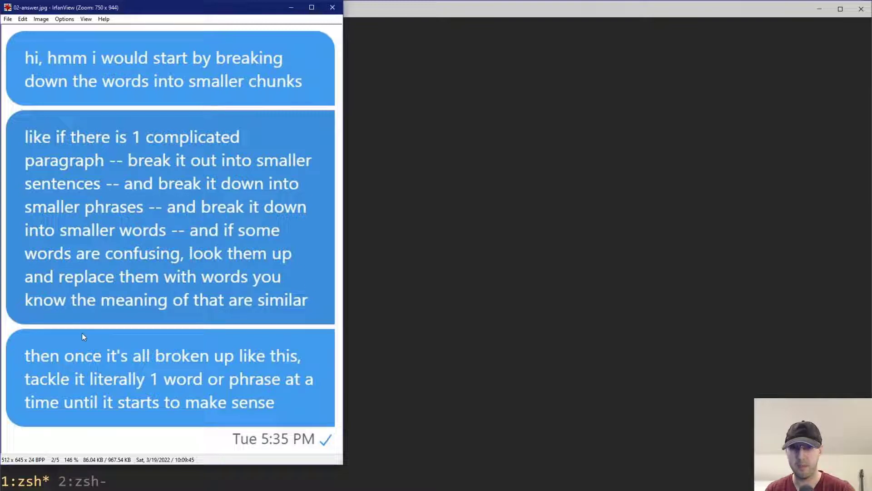
{"action": "mouse_move", "coordinate": [110, 366]}
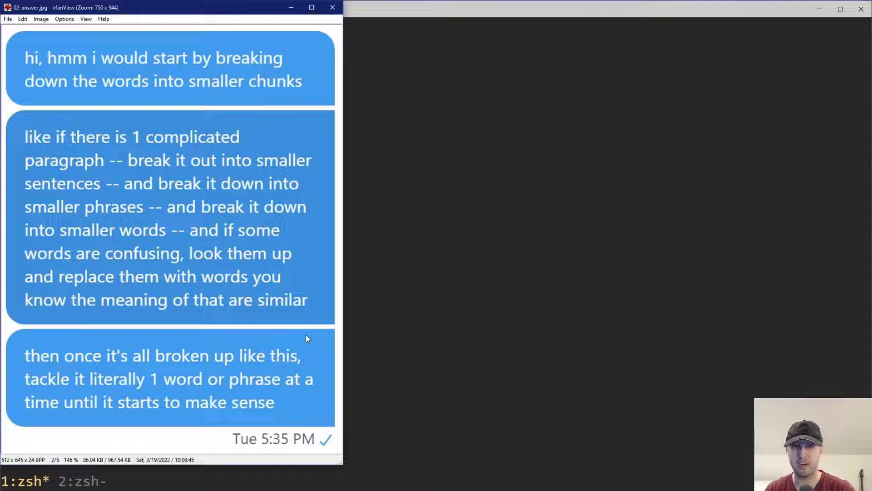
{"action": "mouse_move", "coordinate": [324, 332]}
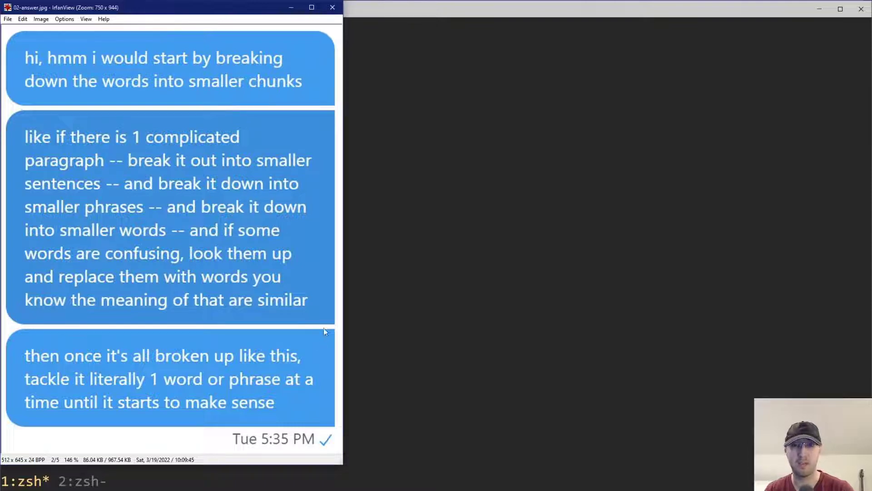
{"action": "mouse_move", "coordinate": [204, 212]}
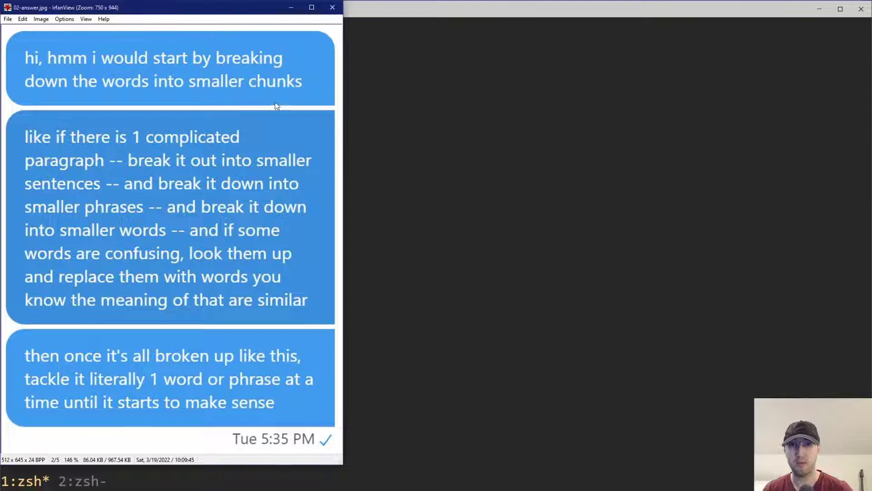
{"action": "mouse_move", "coordinate": [315, 110]}
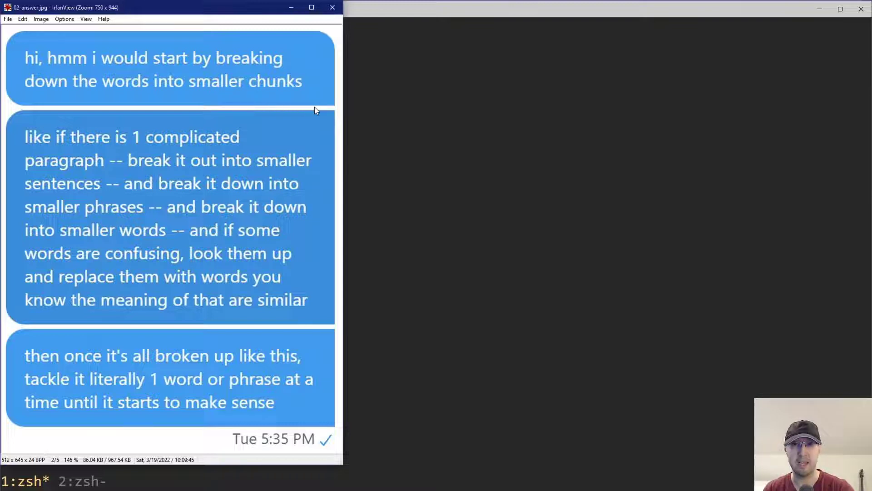
{"action": "mouse_move", "coordinate": [372, 102]}
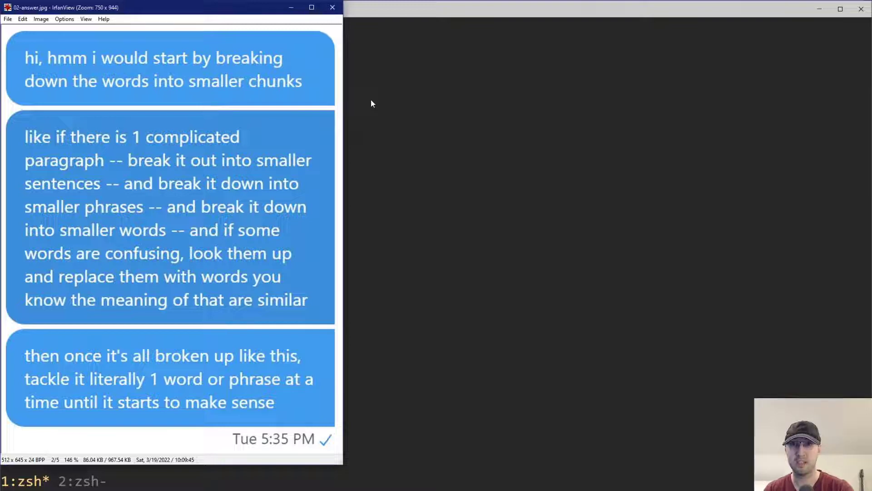
{"action": "mouse_move", "coordinate": [372, 101]}
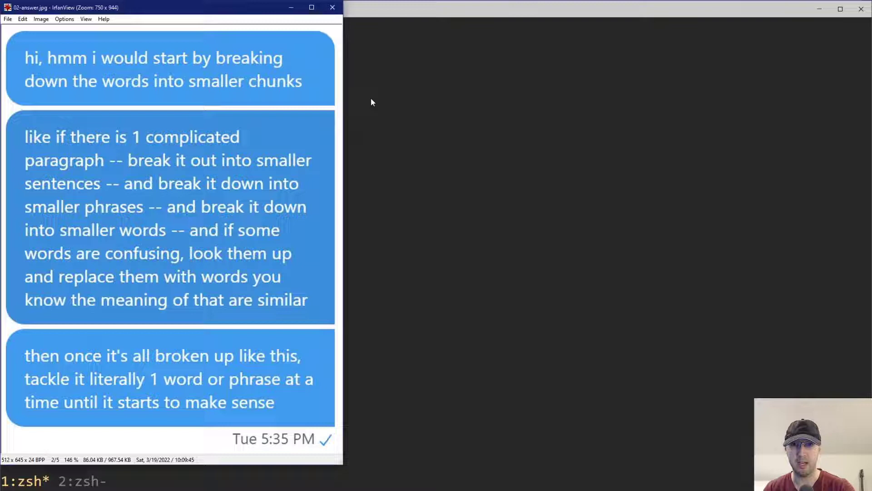
{"action": "mouse_move", "coordinate": [344, 157]}
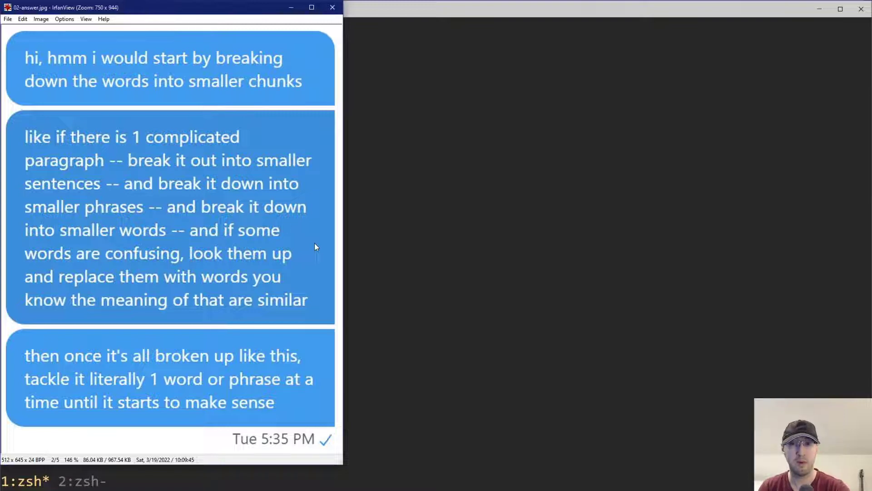
{"action": "mouse_move", "coordinate": [305, 279]}
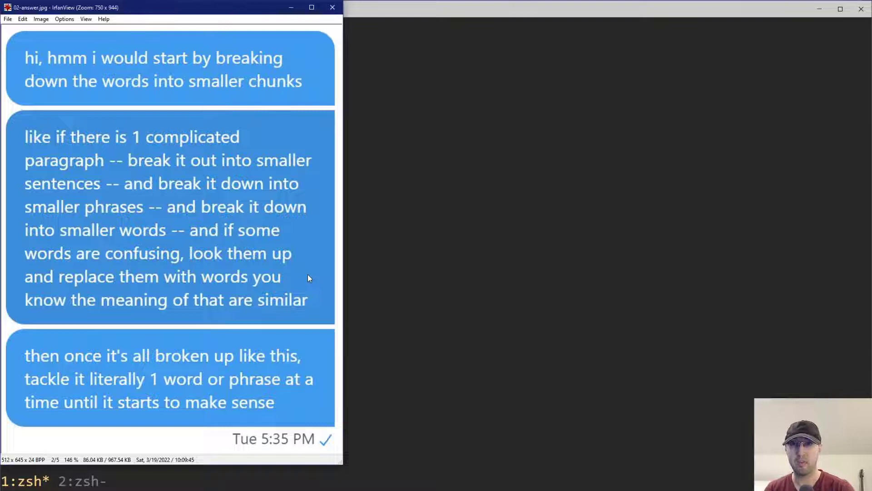
{"action": "mouse_move", "coordinate": [295, 272]}
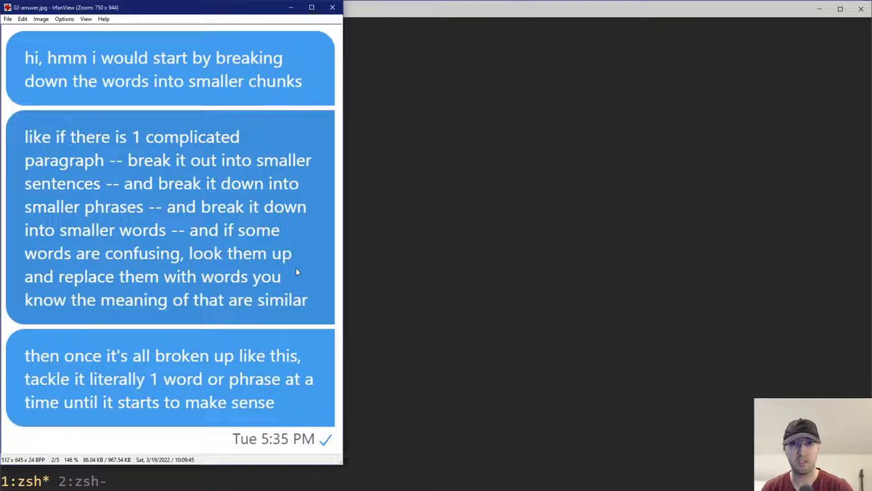
{"action": "mouse_move", "coordinate": [303, 269]}
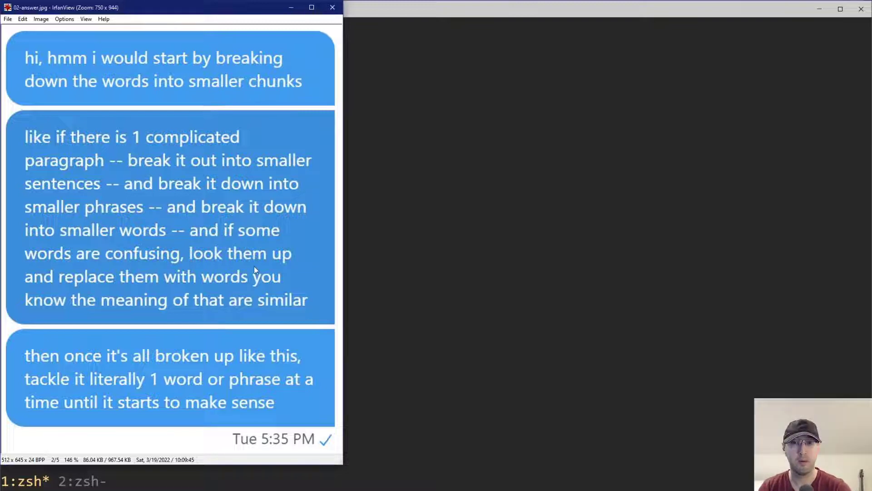
{"action": "mouse_move", "coordinate": [334, 280]}
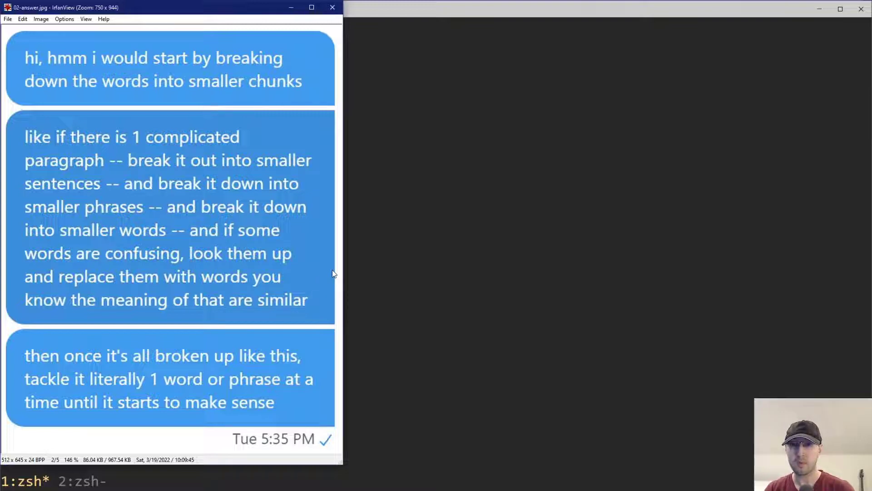
{"action": "mouse_move", "coordinate": [321, 87]}
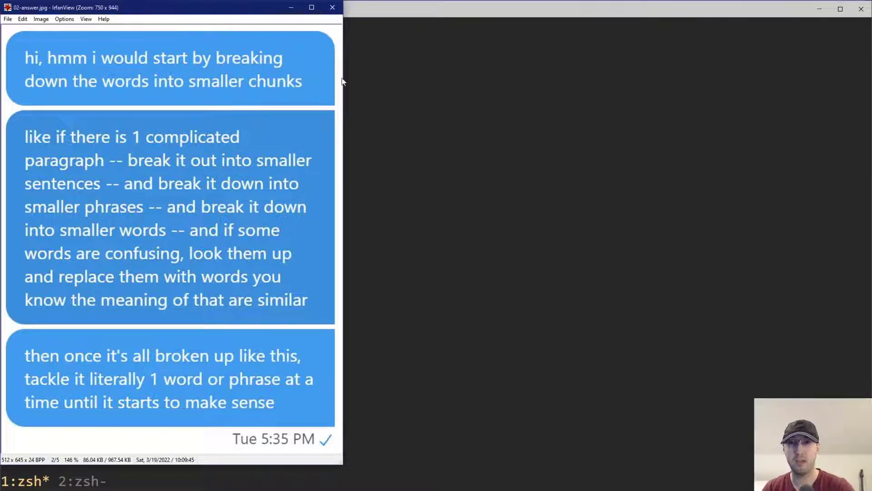
{"action": "mouse_move", "coordinate": [383, 82]}
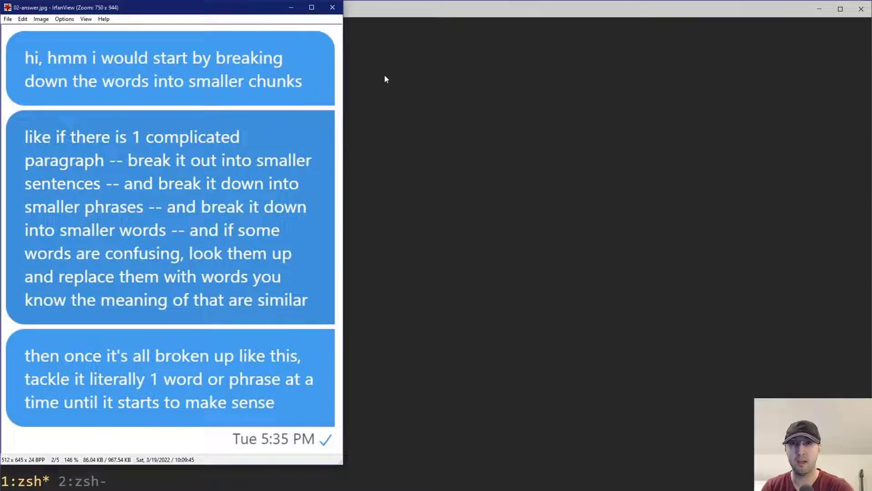
{"action": "mouse_move", "coordinate": [397, 101]}
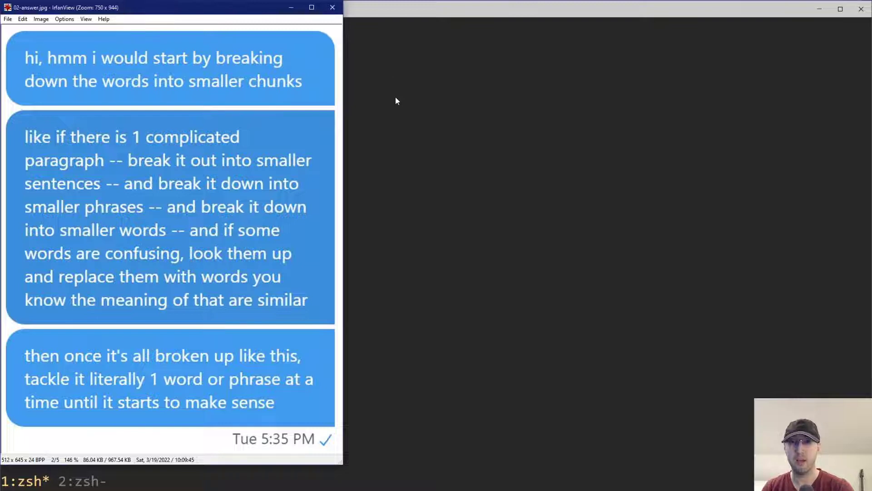
{"action": "mouse_move", "coordinate": [405, 118]}
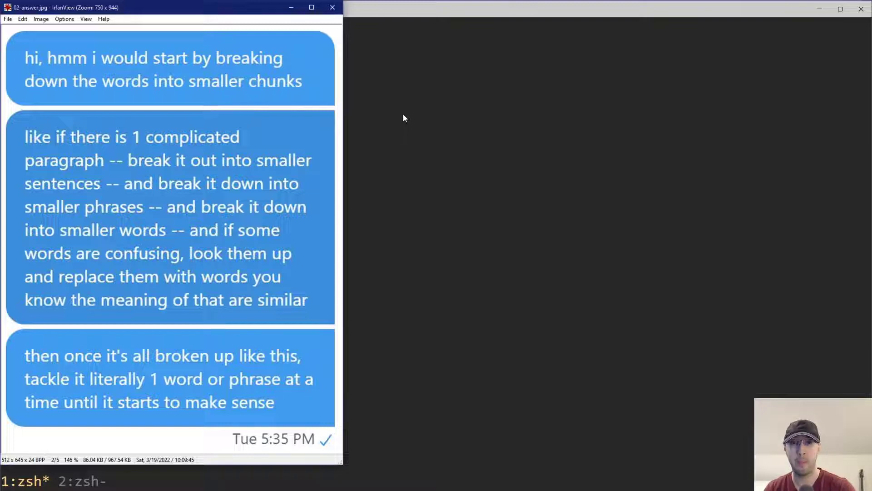
{"action": "mouse_move", "coordinate": [310, 167]}
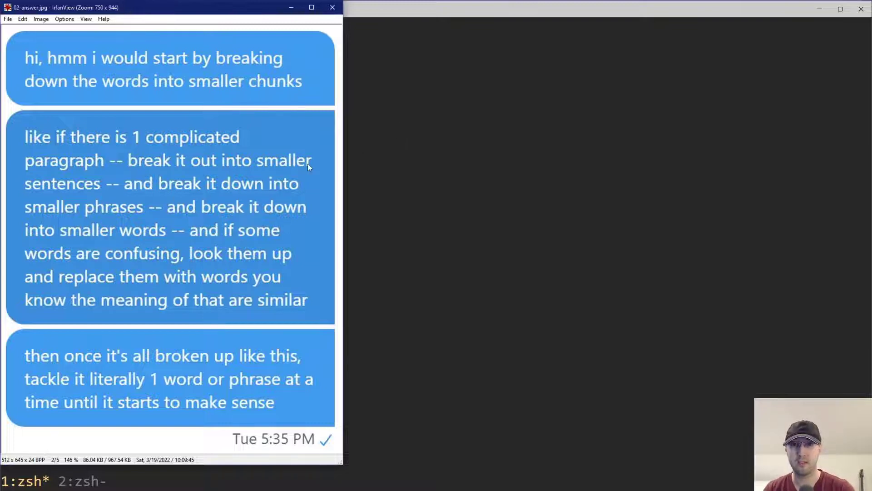
{"action": "mouse_move", "coordinate": [327, 151]}
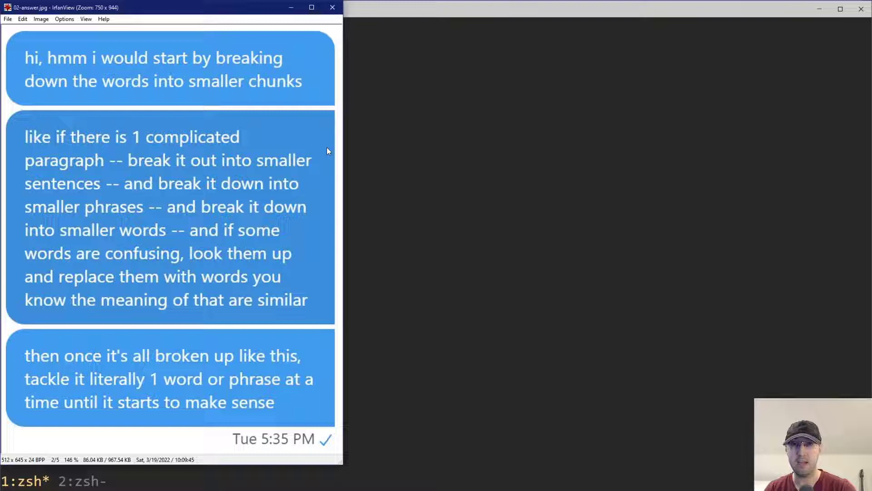
{"action": "mouse_move", "coordinate": [183, 383]}
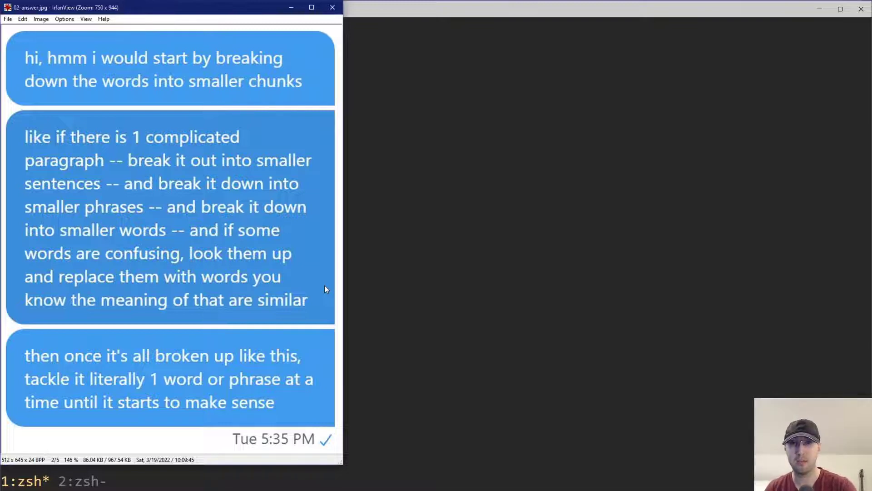
{"action": "mouse_move", "coordinate": [225, 110]}
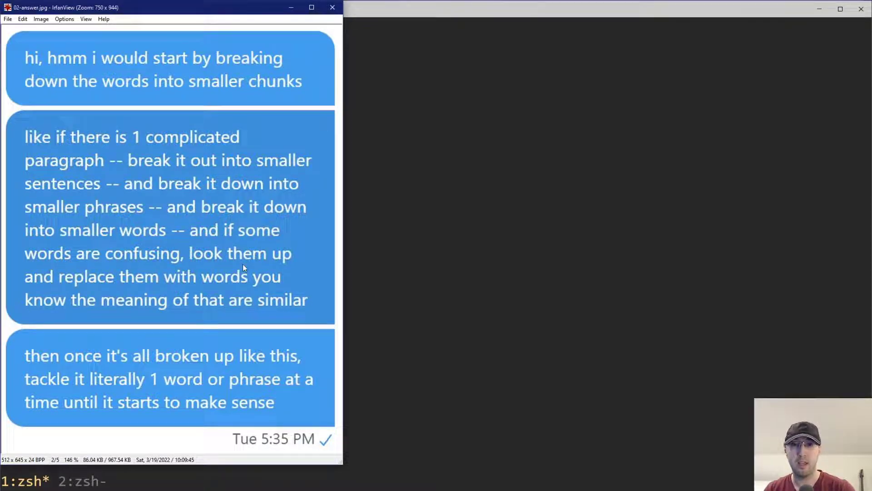
{"action": "mouse_move", "coordinate": [321, 257]}
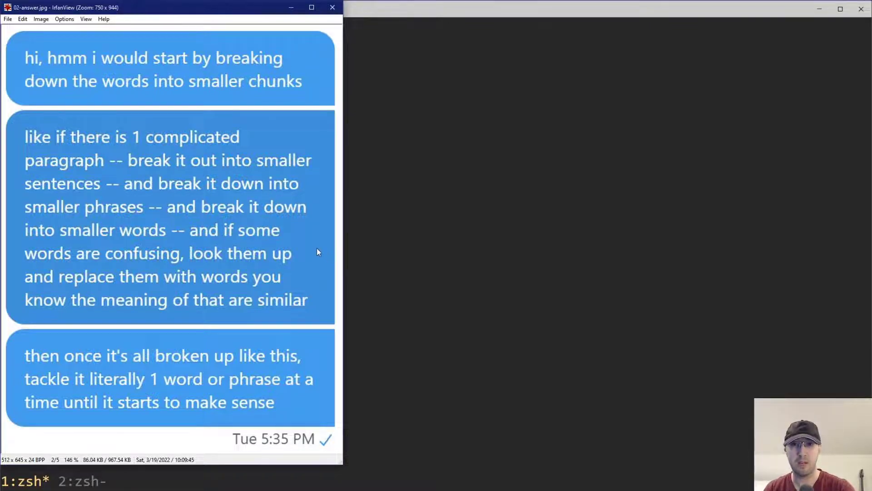
{"action": "mouse_move", "coordinate": [435, 240]}
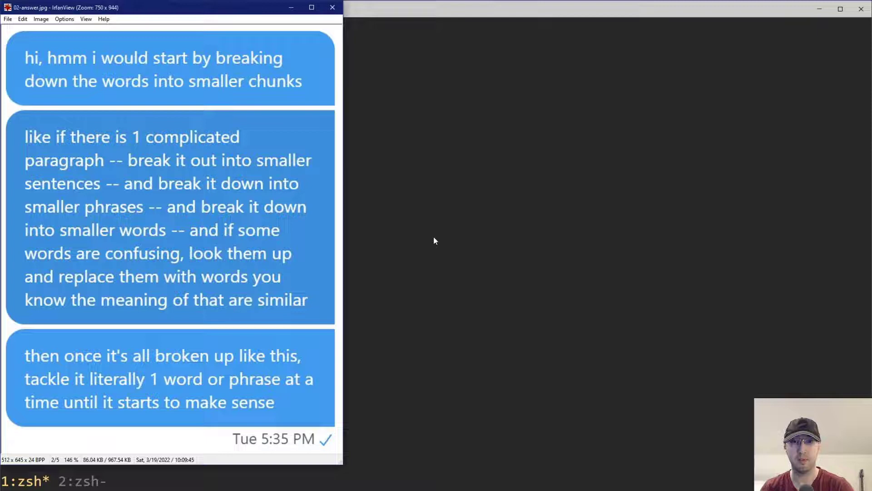
{"action": "mouse_move", "coordinate": [261, 233]}
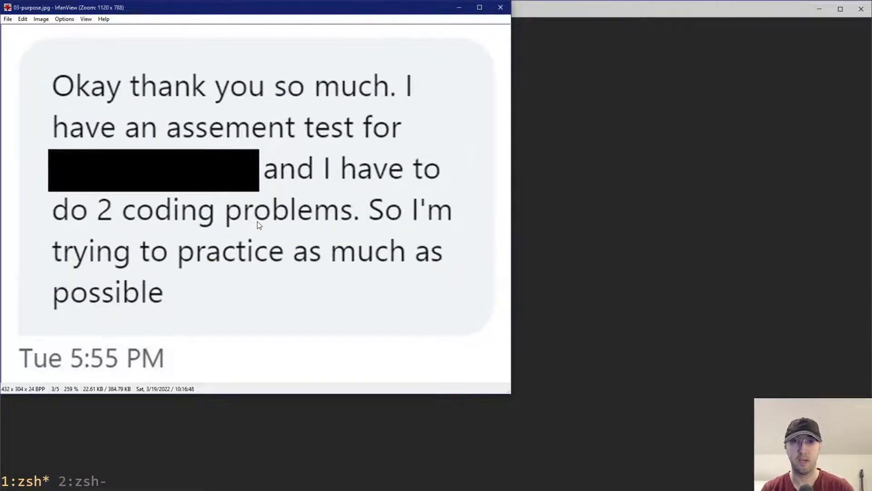
{"action": "mouse_move", "coordinate": [375, 396]}
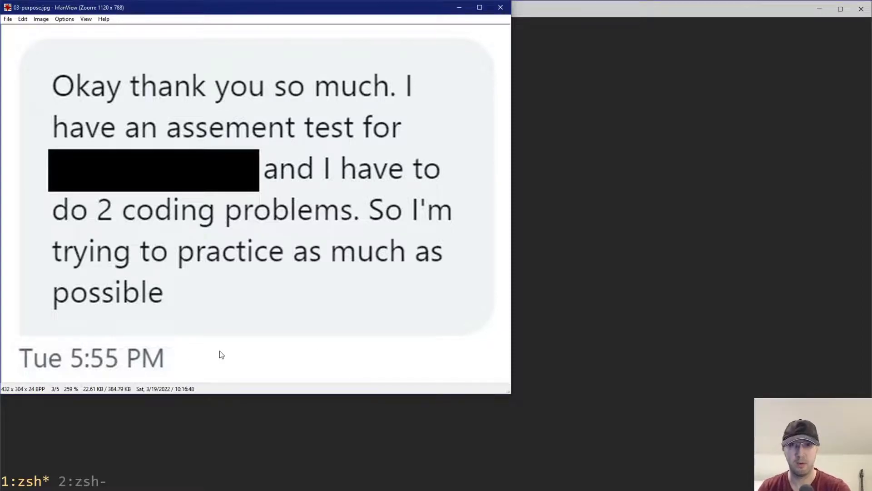
{"action": "mouse_move", "coordinate": [391, 362]}
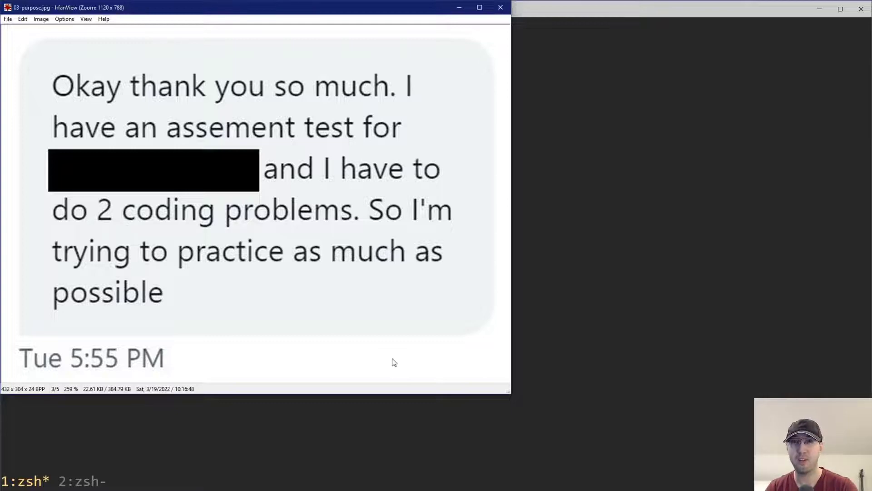
{"action": "mouse_move", "coordinate": [221, 271]}
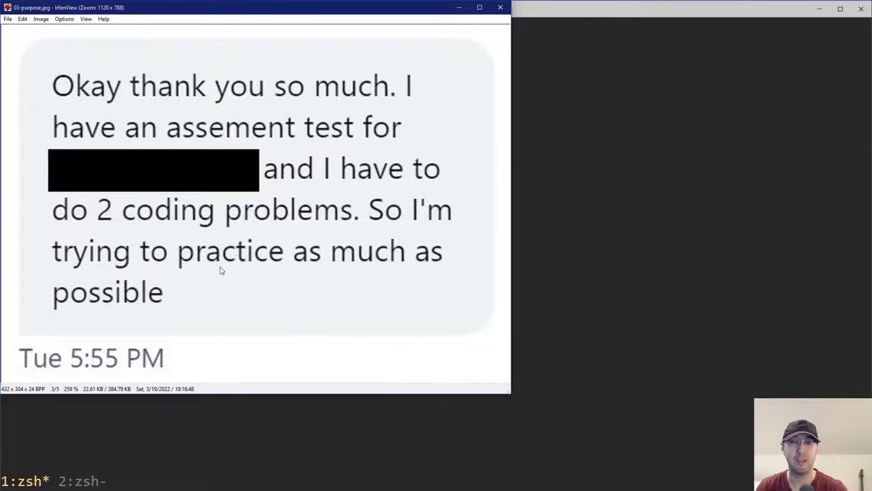
{"action": "mouse_move", "coordinate": [217, 173]}
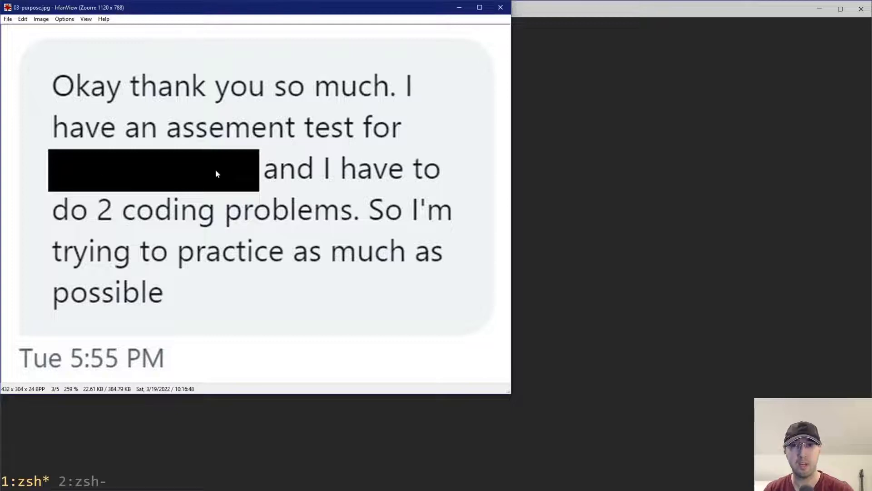
{"action": "mouse_move", "coordinate": [491, 138]}
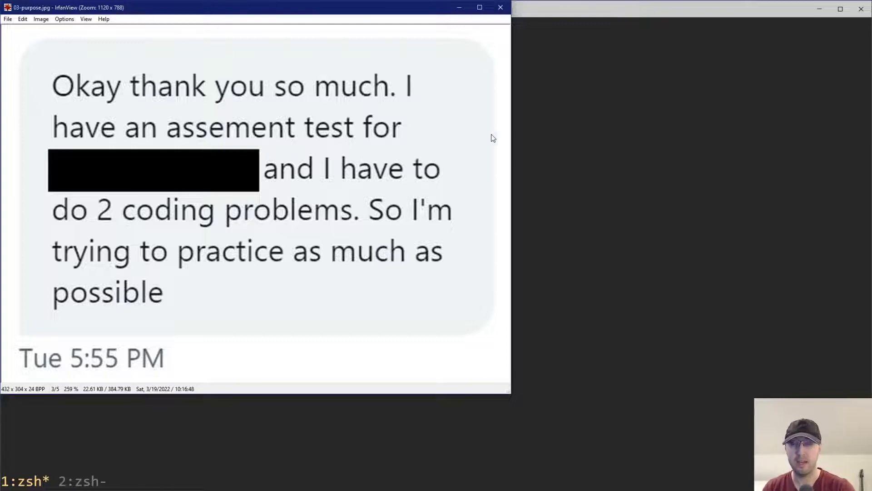
{"action": "mouse_move", "coordinate": [554, 316]}
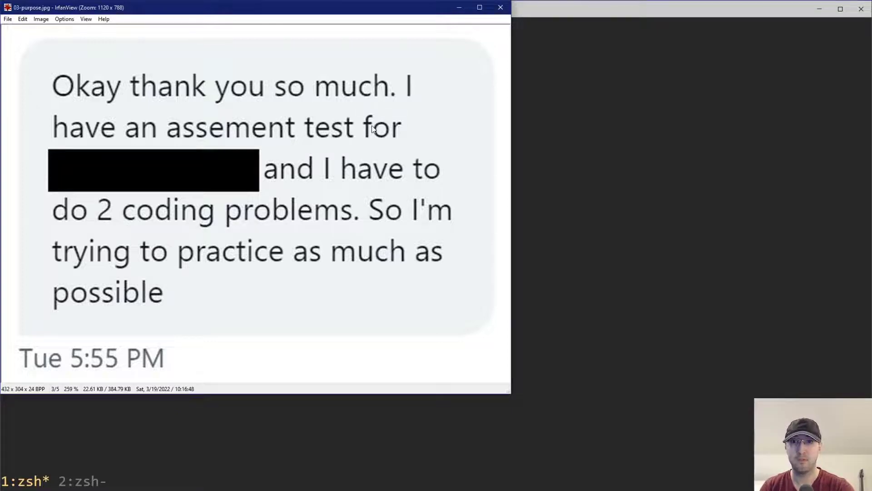
{"action": "mouse_move", "coordinate": [162, 212]}
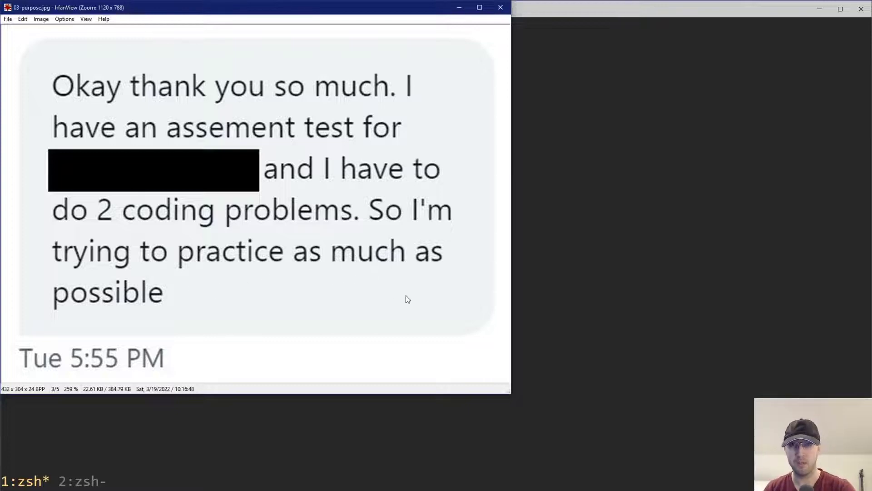
{"action": "mouse_move", "coordinate": [494, 322]}
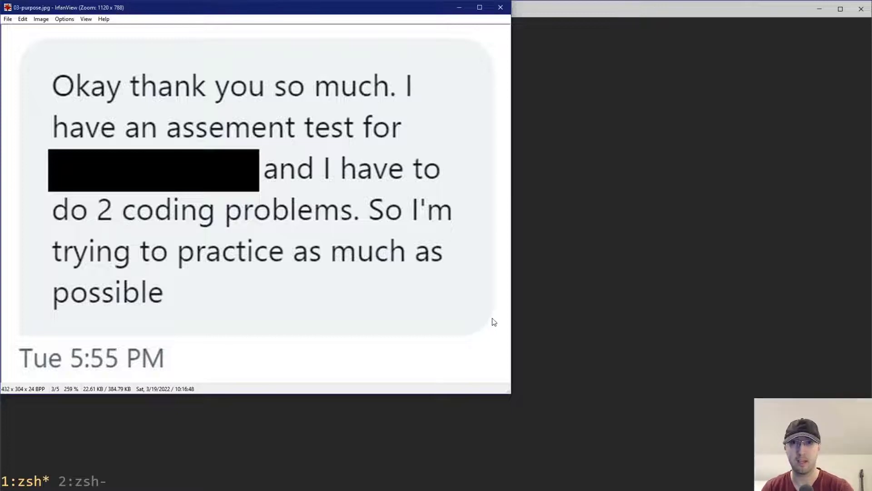
{"action": "mouse_move", "coordinate": [483, 318]}
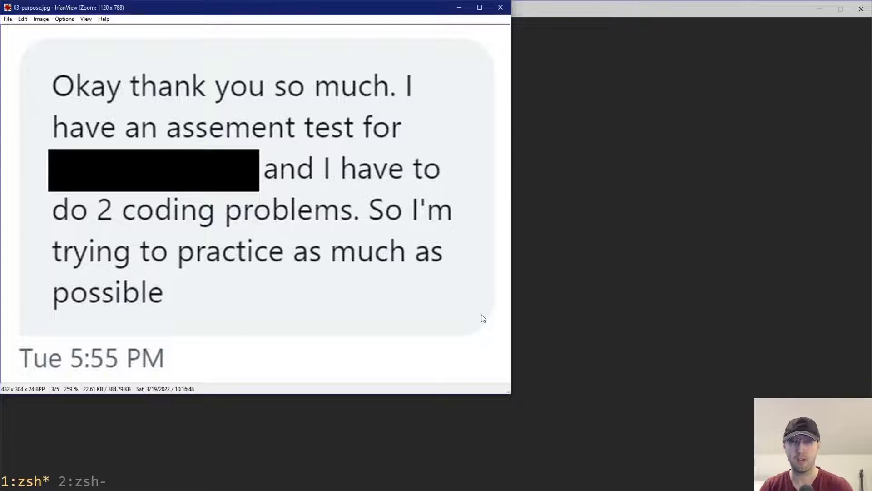
{"action": "mouse_move", "coordinate": [374, 267]}
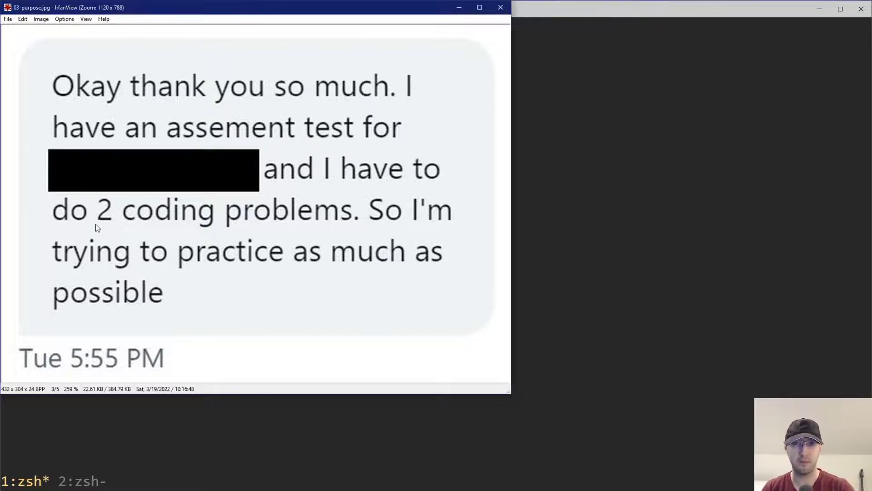
{"action": "mouse_move", "coordinate": [320, 233]}
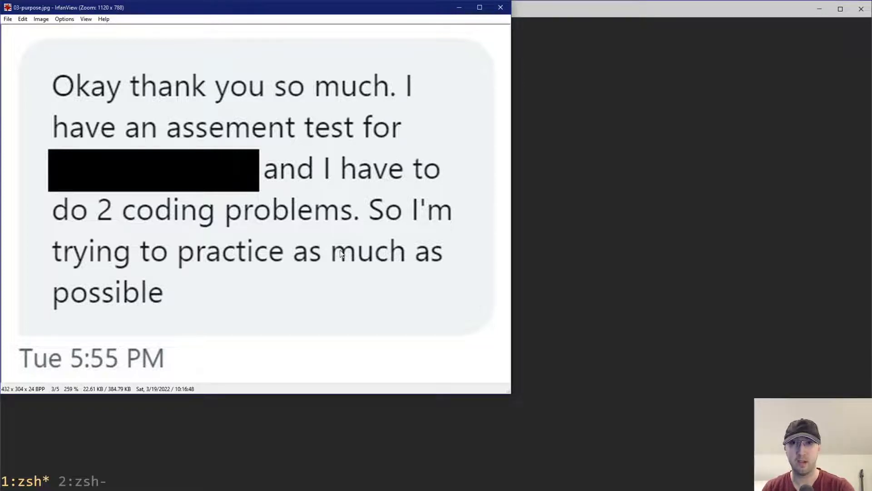
{"action": "mouse_move", "coordinate": [408, 326]}
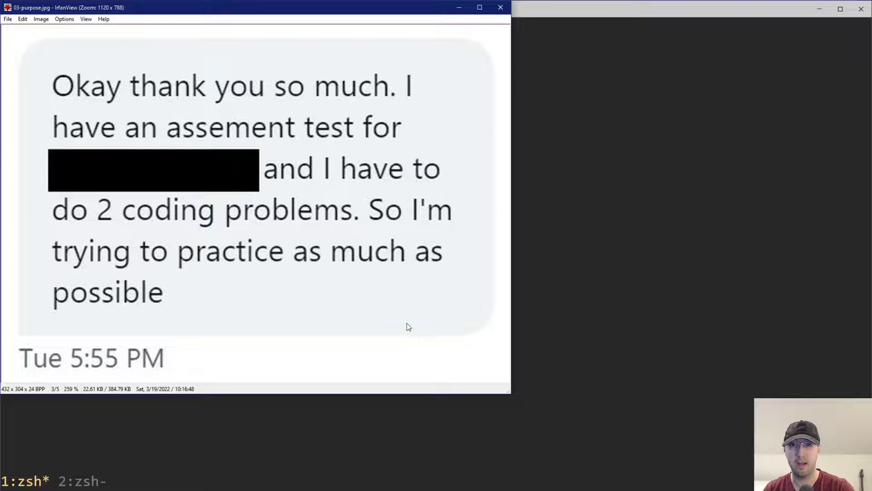
{"action": "mouse_move", "coordinate": [423, 329]}
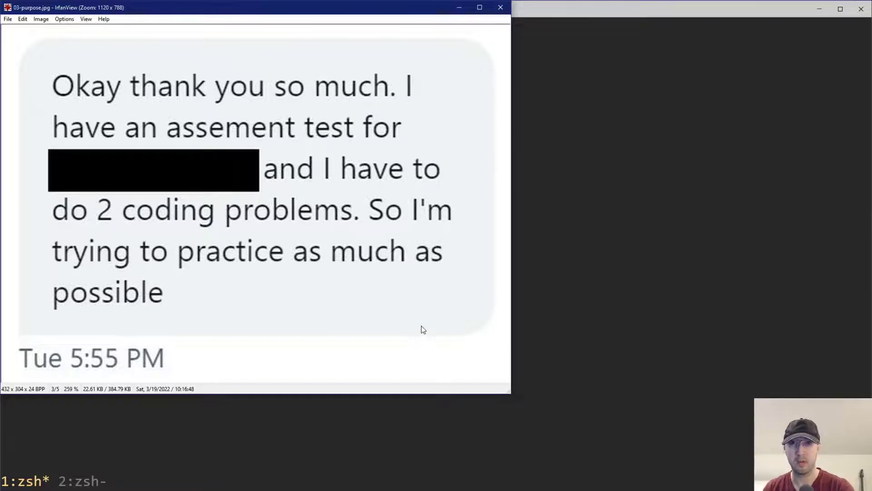
{"action": "mouse_move", "coordinate": [359, 298]}
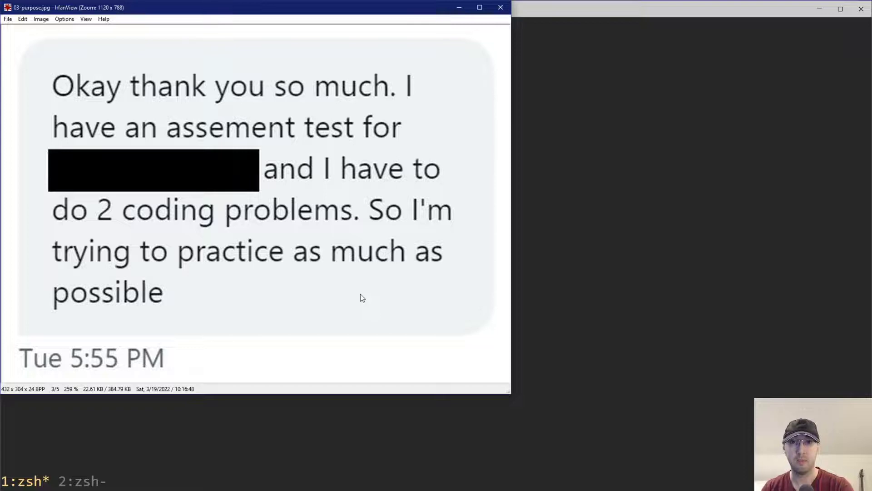
{"action": "mouse_move", "coordinate": [351, 290]}
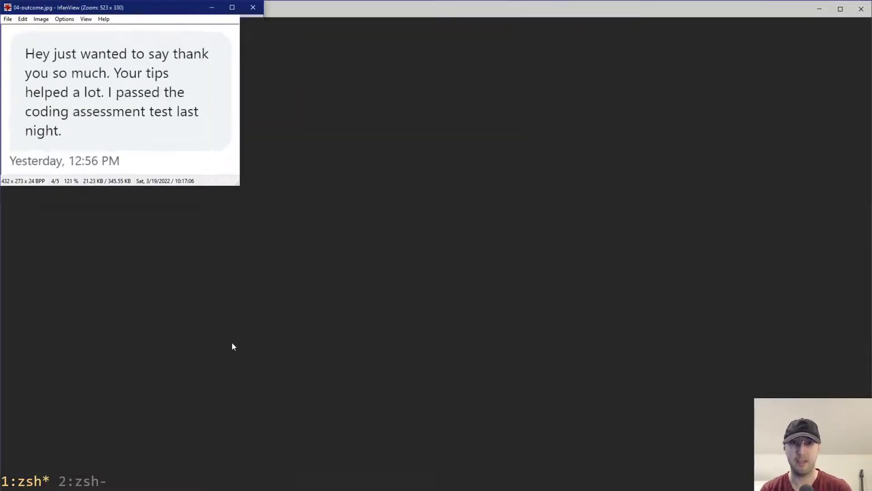
{"action": "left_click", "coordinate": [232, 7]}
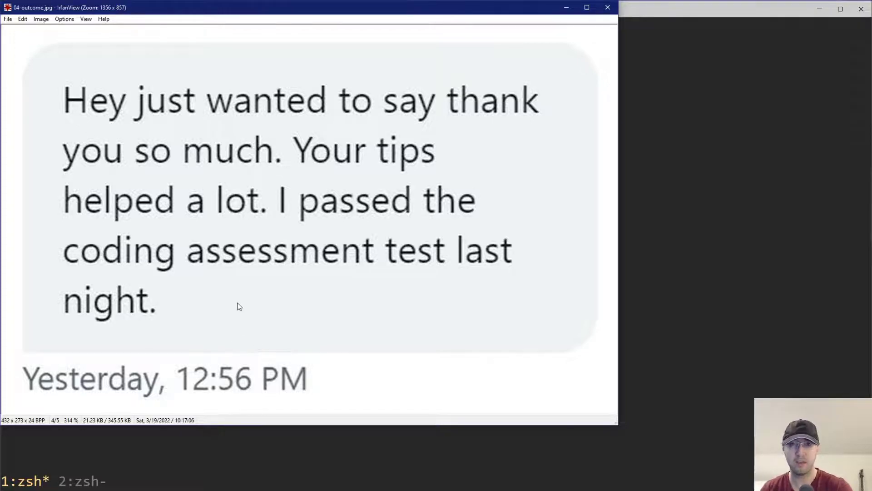
{"action": "mouse_move", "coordinate": [306, 300]}
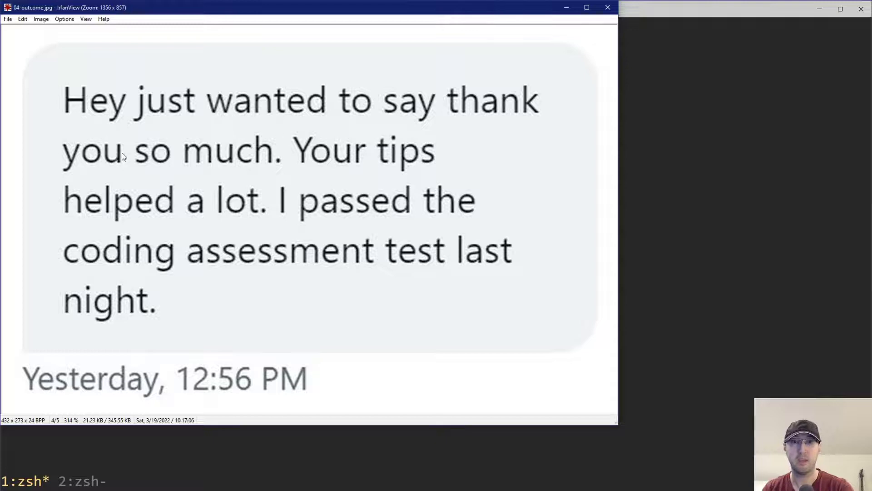
{"action": "mouse_move", "coordinate": [403, 217]}
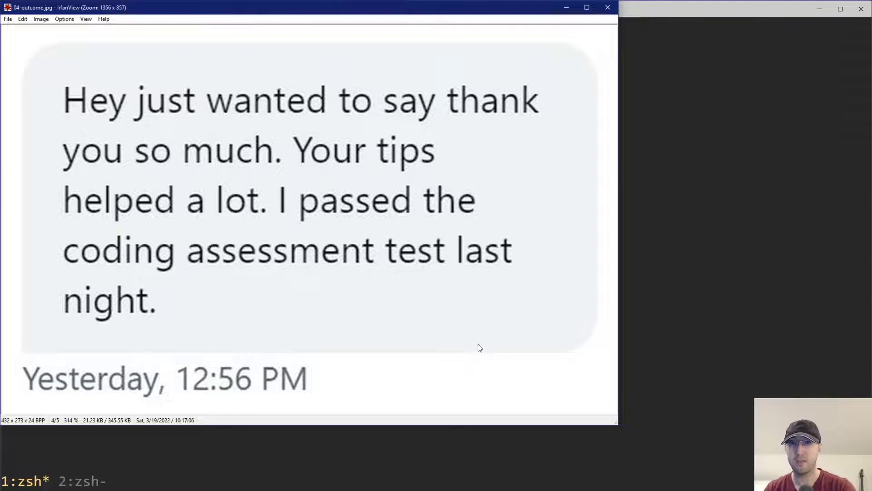
{"action": "mouse_move", "coordinate": [482, 348]}
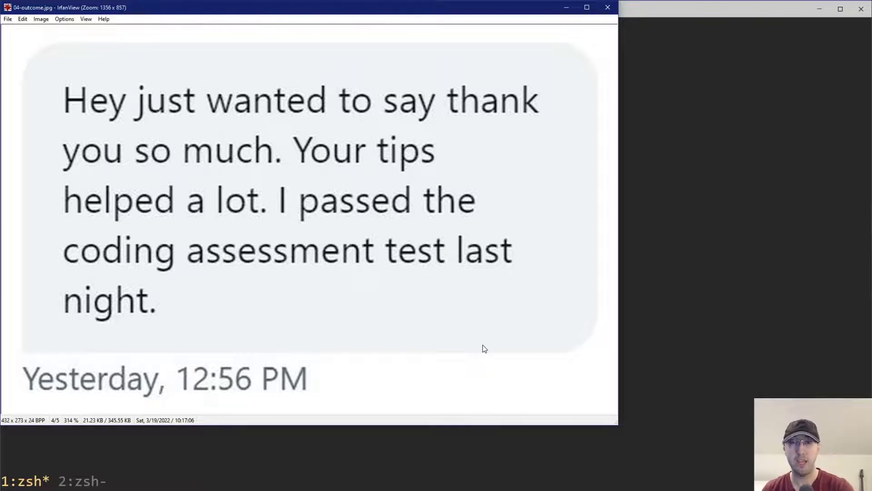
{"action": "mouse_move", "coordinate": [169, 140]}
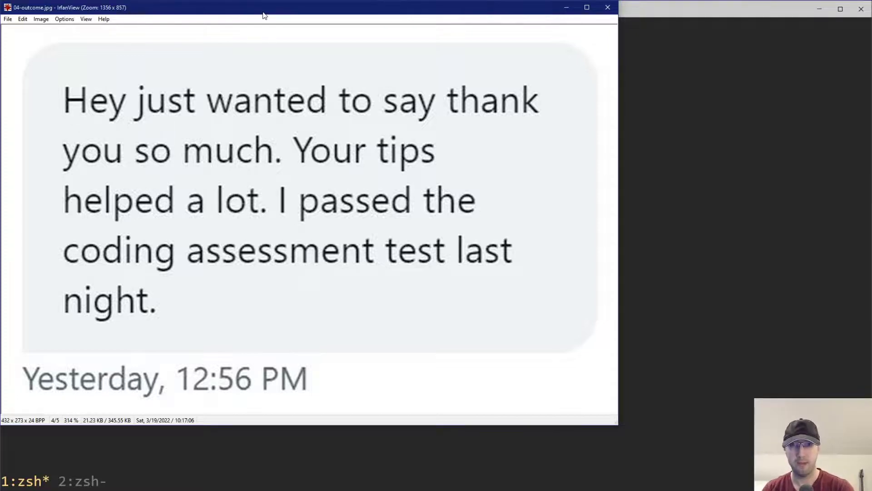
{"action": "mouse_move", "coordinate": [498, 305]}
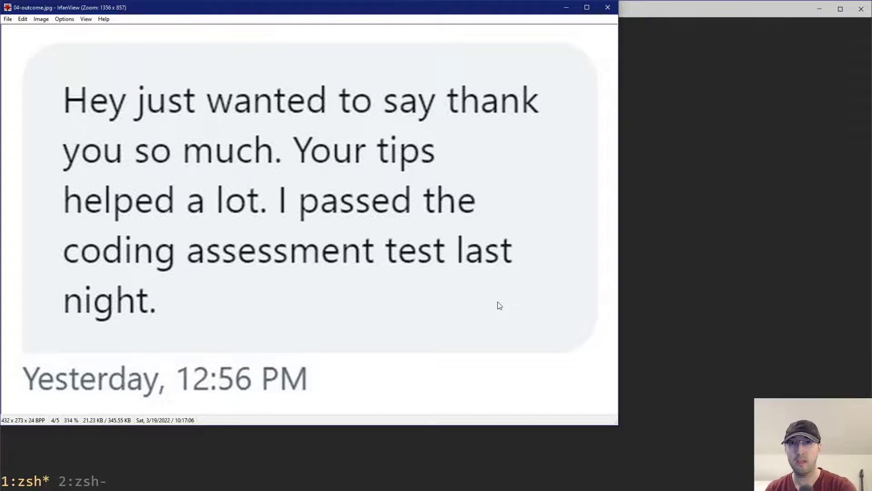
{"action": "mouse_move", "coordinate": [512, 312]}
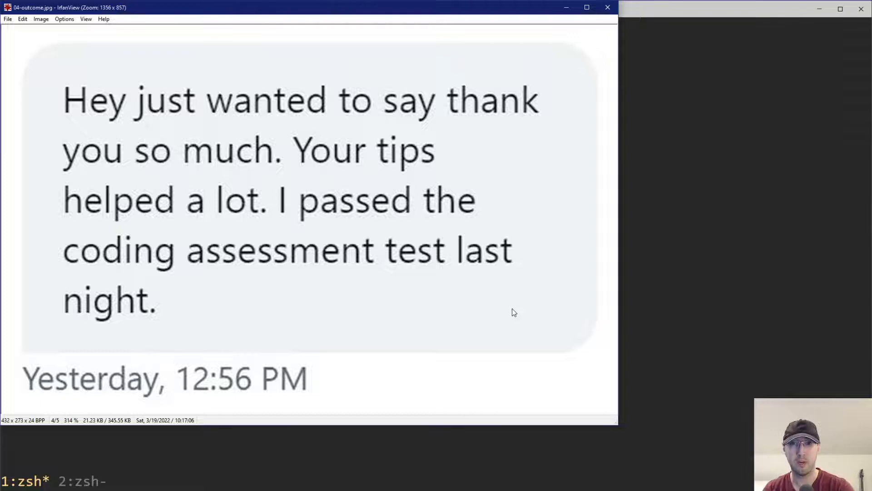
{"action": "mouse_move", "coordinate": [527, 333]}
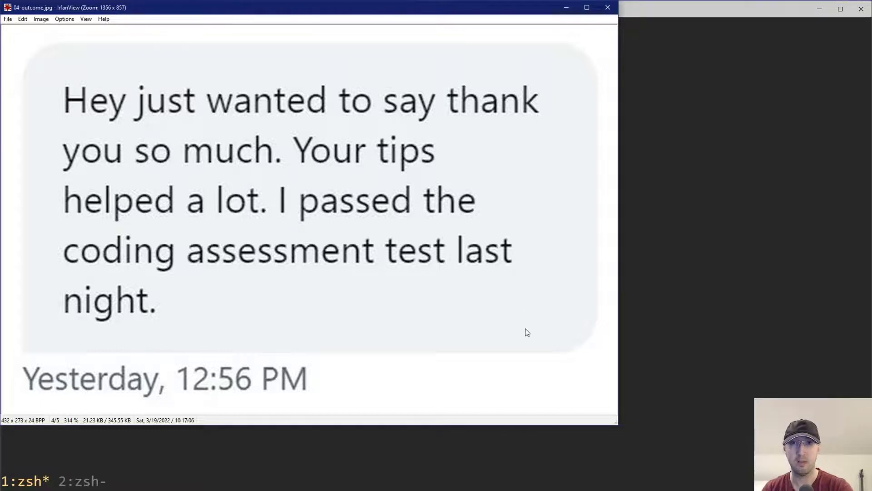
{"action": "mouse_move", "coordinate": [530, 372]}
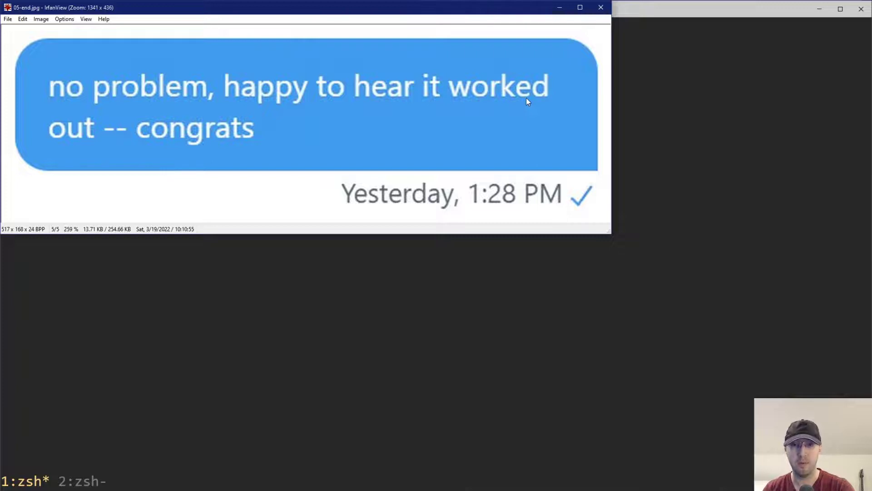
{"action": "mouse_move", "coordinate": [548, 63]}
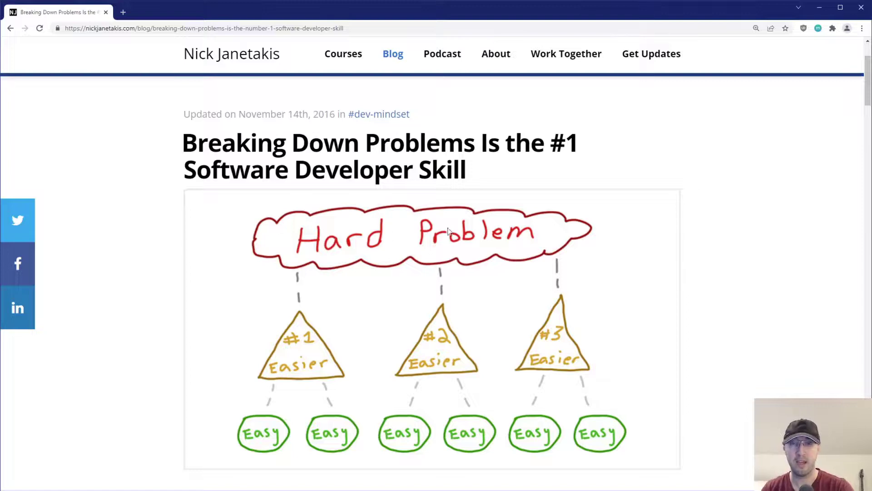
{"action": "mouse_move", "coordinate": [496, 252]}
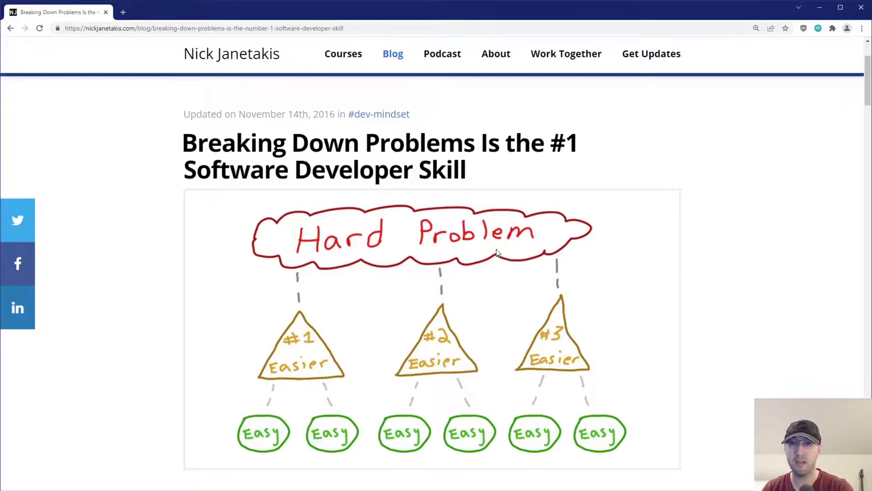
{"action": "mouse_move", "coordinate": [293, 348]}
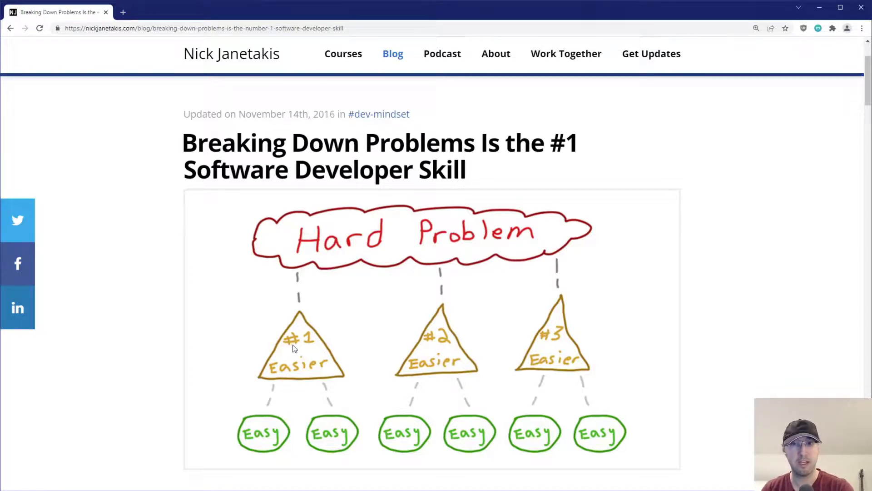
{"action": "mouse_move", "coordinate": [370, 348]}
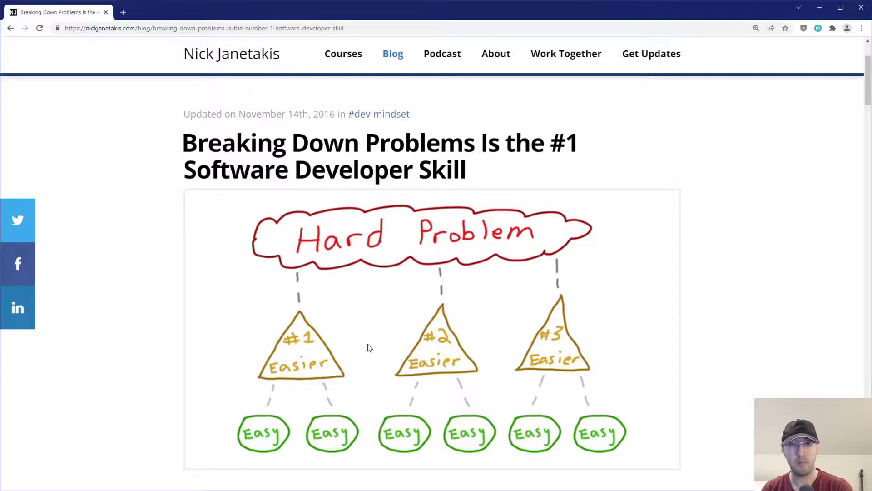
{"action": "mouse_move", "coordinate": [302, 354]}
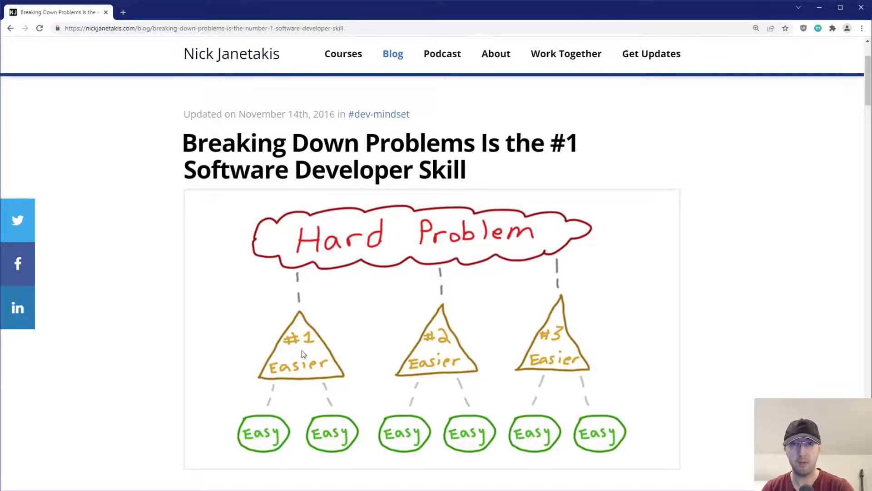
{"action": "mouse_move", "coordinate": [356, 401]}
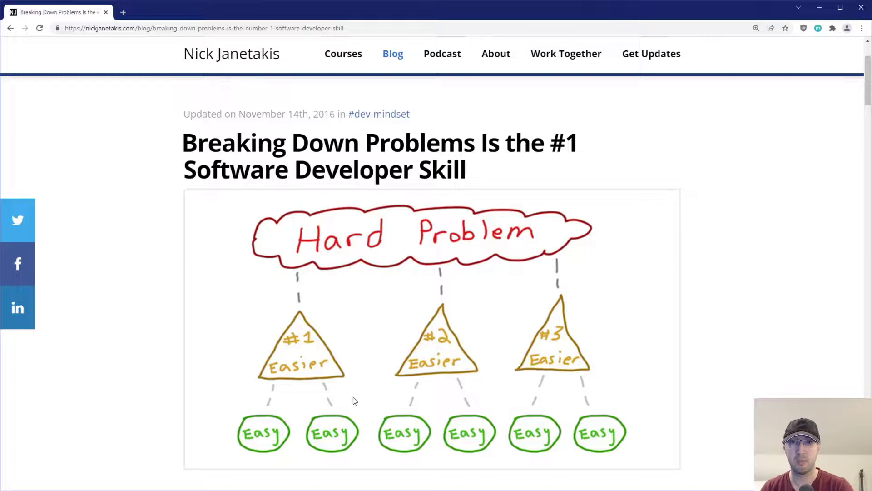
{"action": "mouse_move", "coordinate": [503, 430]}
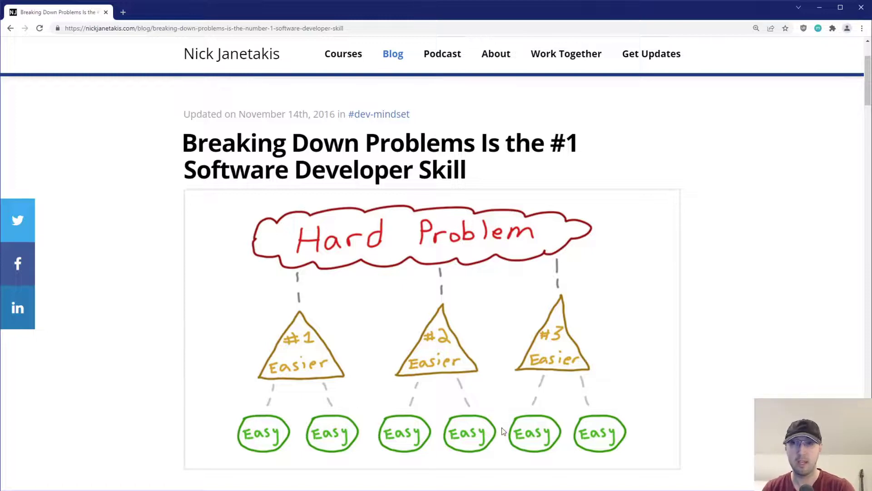
{"action": "mouse_move", "coordinate": [373, 438]}
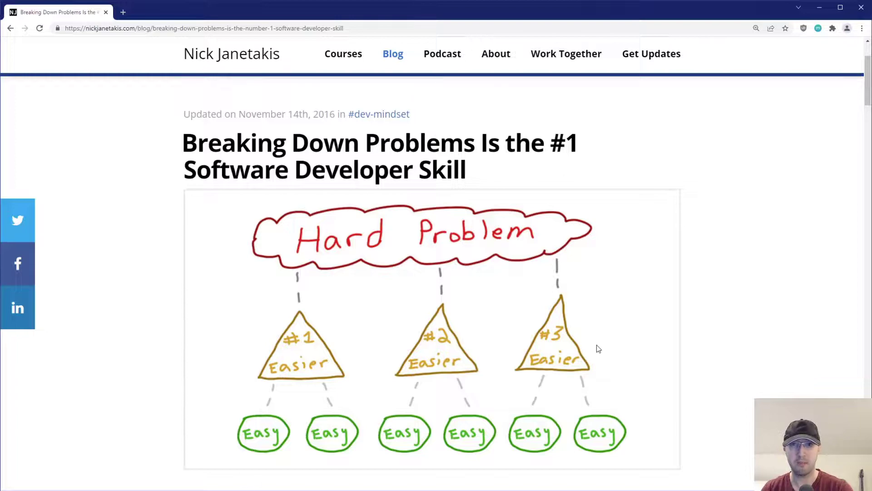
Step: Scroll the blog post down to the 'Can You Explain Tying Your Shoes?' section and its engineer's step list
{"action": "scroll", "scroll_direction": "down", "scroll_amount": 3}
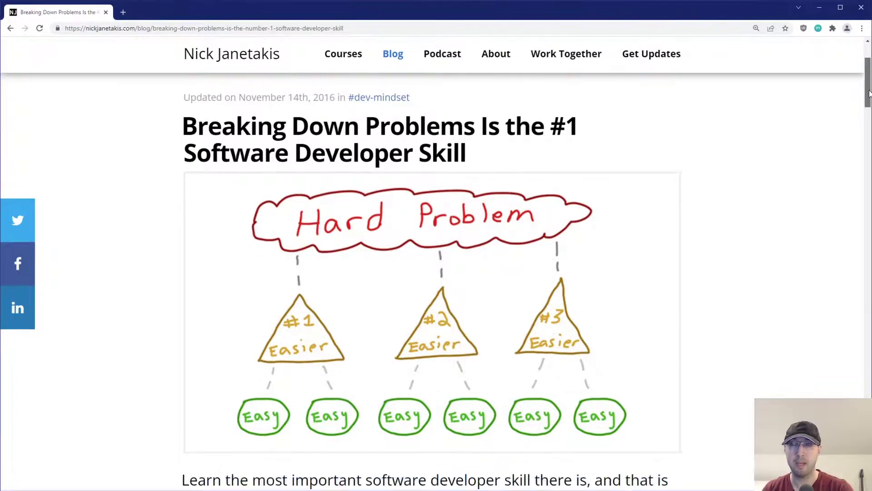
{"action": "scroll", "scroll_direction": "down", "scroll_amount": 3}
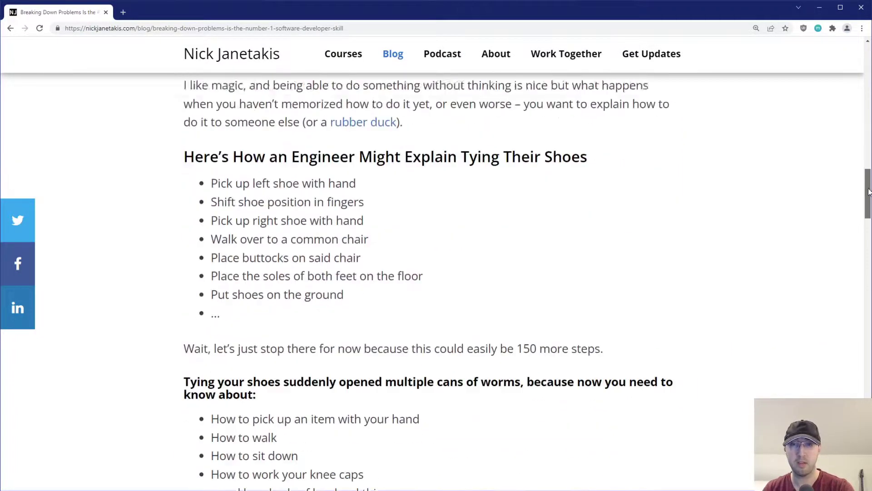
{"action": "scroll", "scroll_direction": "down", "scroll_amount": 3}
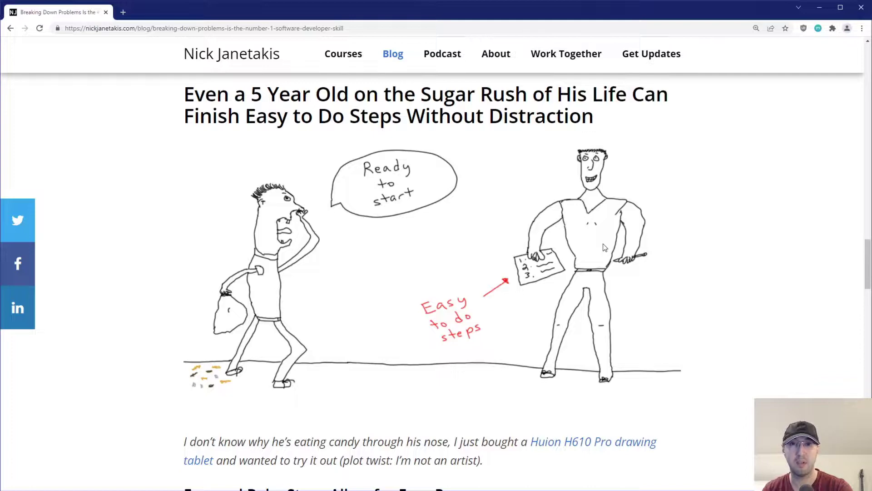
{"action": "mouse_move", "coordinate": [632, 251]}
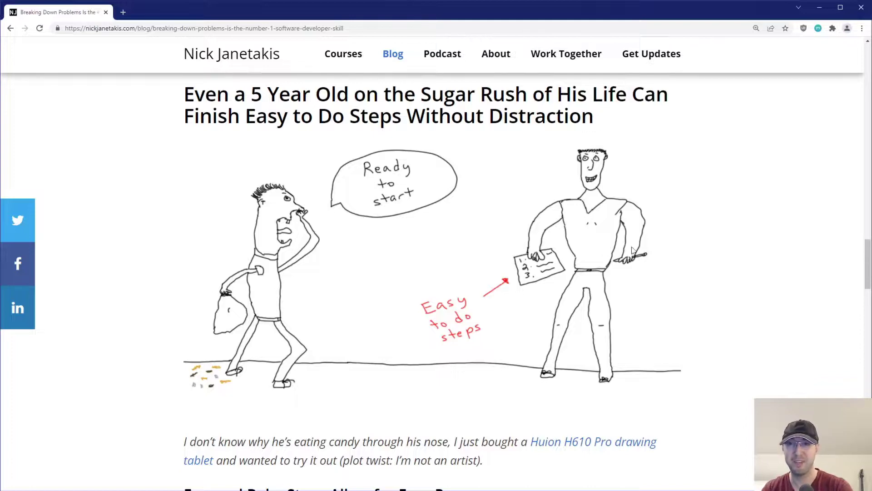
{"action": "scroll", "scroll_direction": "down", "scroll_amount": 3}
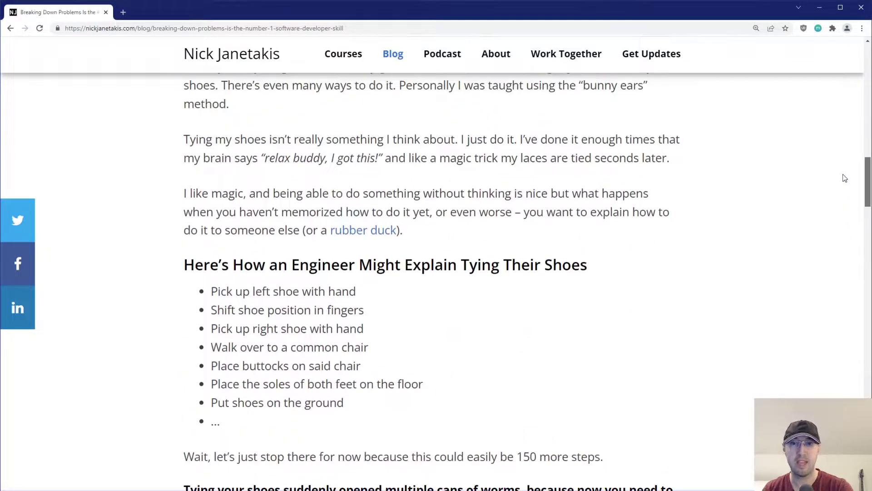
{"action": "scroll", "scroll_direction": "down", "scroll_amount": 3}
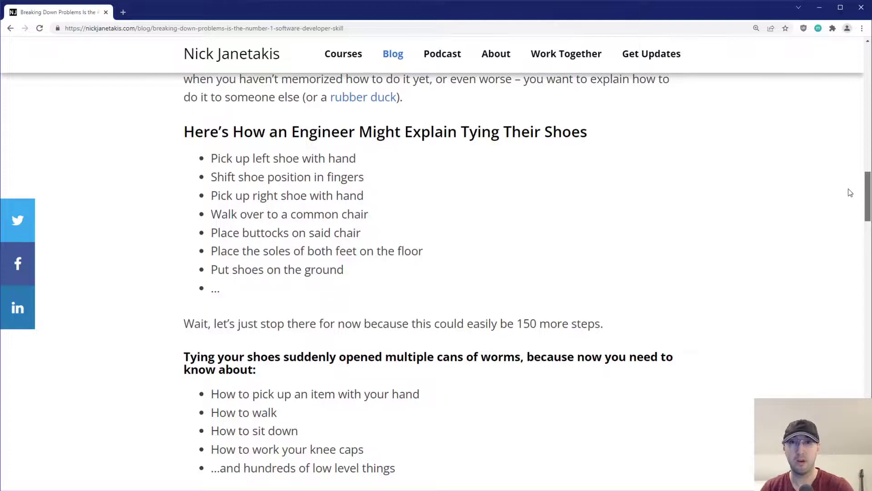
{"action": "scroll", "scroll_direction": "down", "scroll_amount": 3}
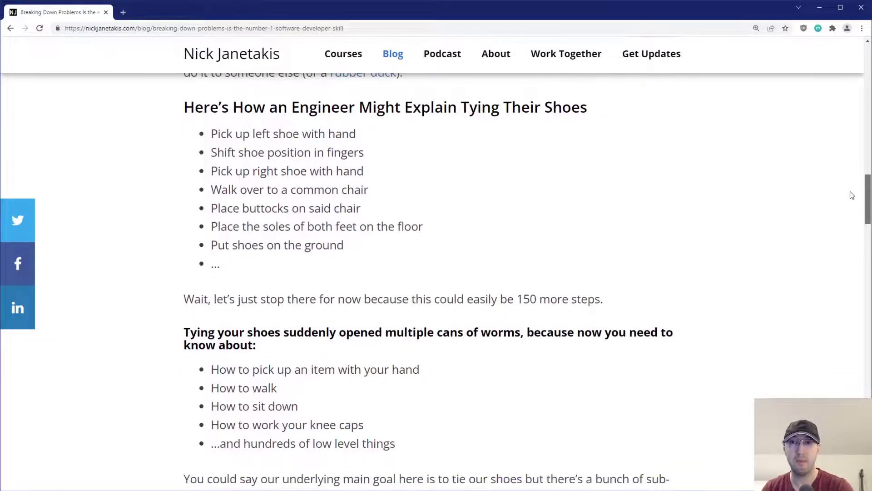
{"action": "scroll", "scroll_direction": "up", "scroll_amount": 3}
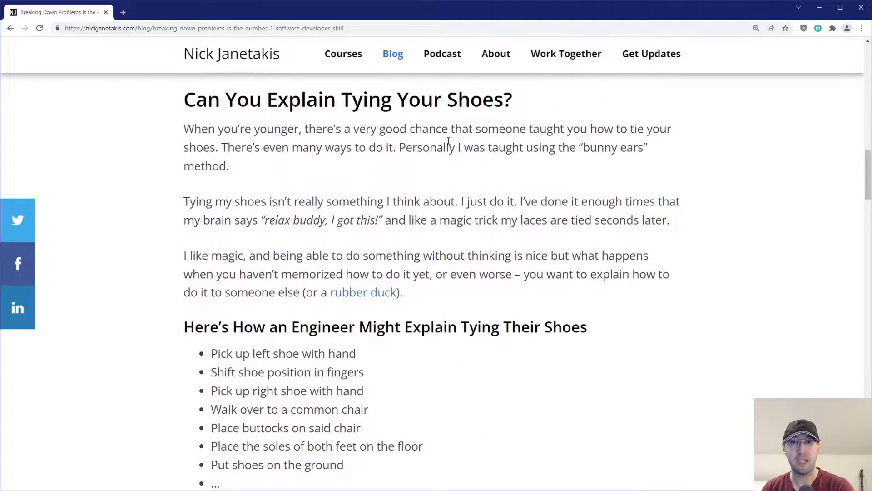
{"action": "mouse_move", "coordinate": [645, 239]}
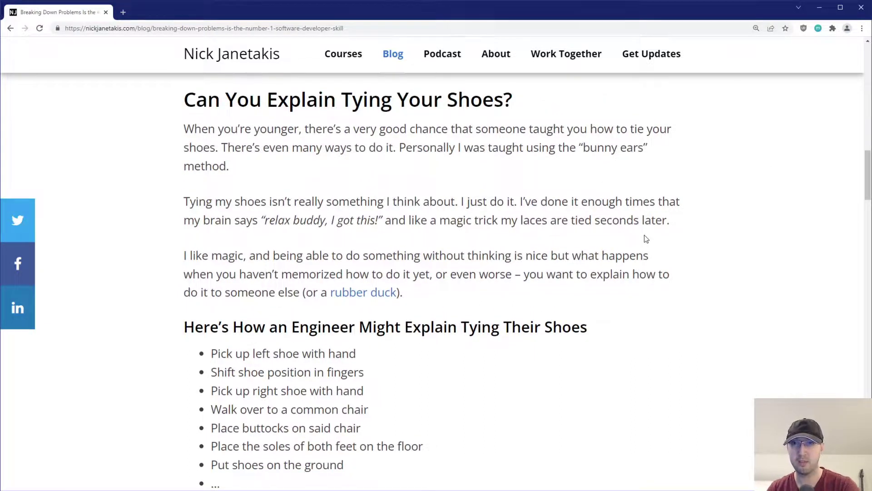
{"action": "scroll", "scroll_direction": "down", "scroll_amount": 3}
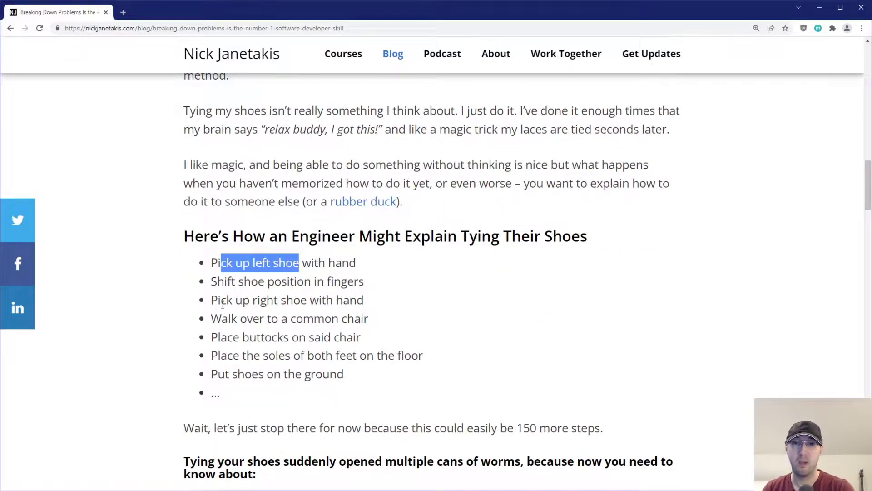
{"action": "left_click_drag", "start_coordinate": [221, 261], "coordinate": [306, 300]}
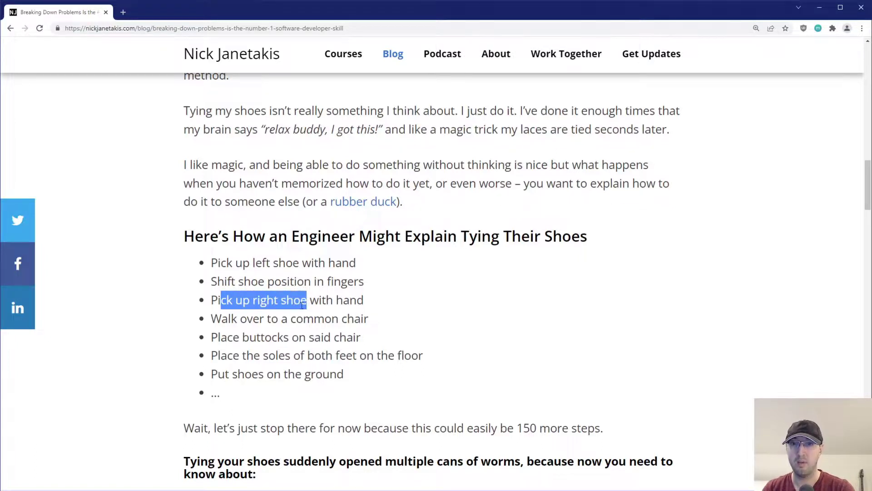
{"action": "left_click", "coordinate": [229, 336]}
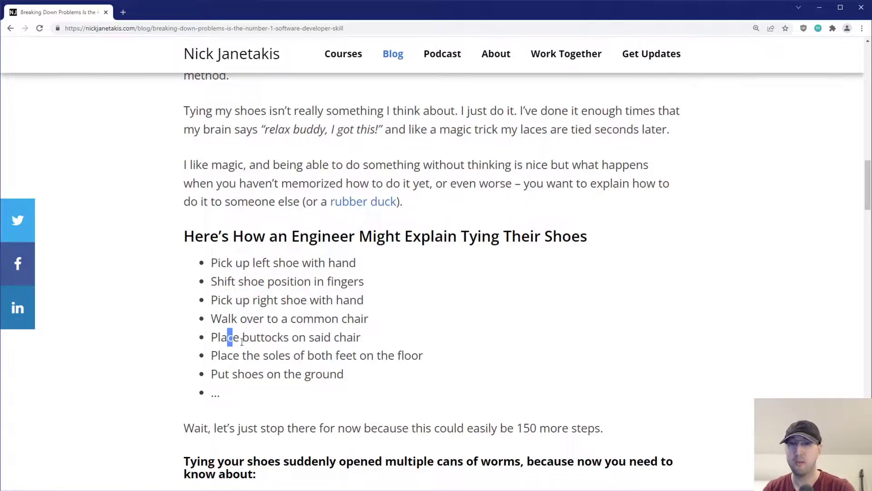
{"action": "left_click_drag", "start_coordinate": [230, 336], "coordinate": [313, 337]}
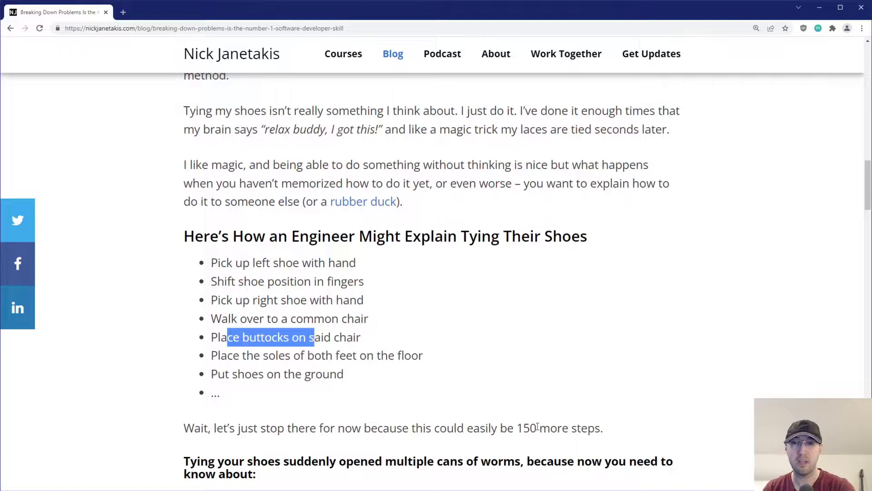
{"action": "scroll", "scroll_direction": "down", "scroll_amount": 3}
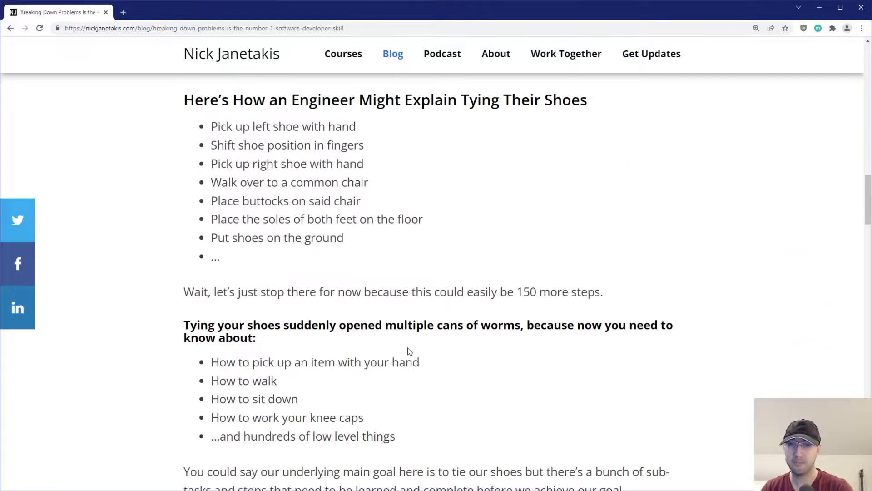
{"action": "mouse_move", "coordinate": [378, 349]}
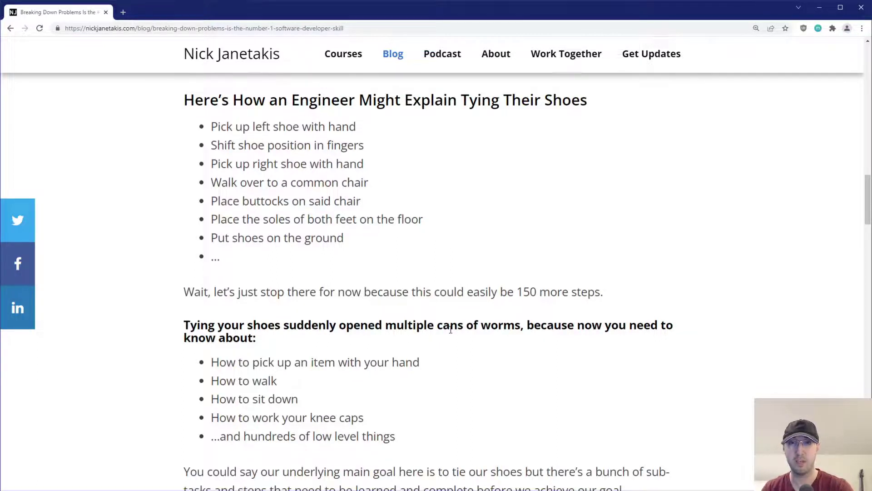
{"action": "left_click_drag", "start_coordinate": [269, 362], "coordinate": [337, 362]}
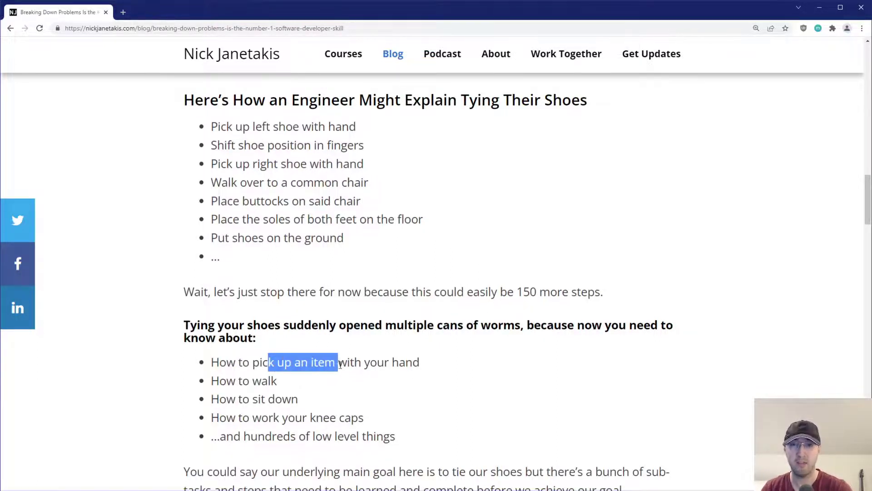
{"action": "left_click_drag", "start_coordinate": [336, 361], "coordinate": [351, 362]}
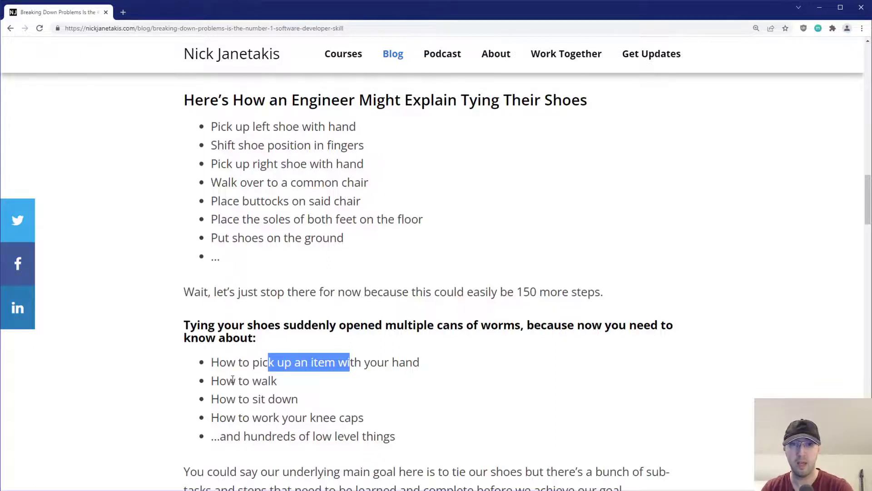
{"action": "double_click", "coordinate": [263, 417]}
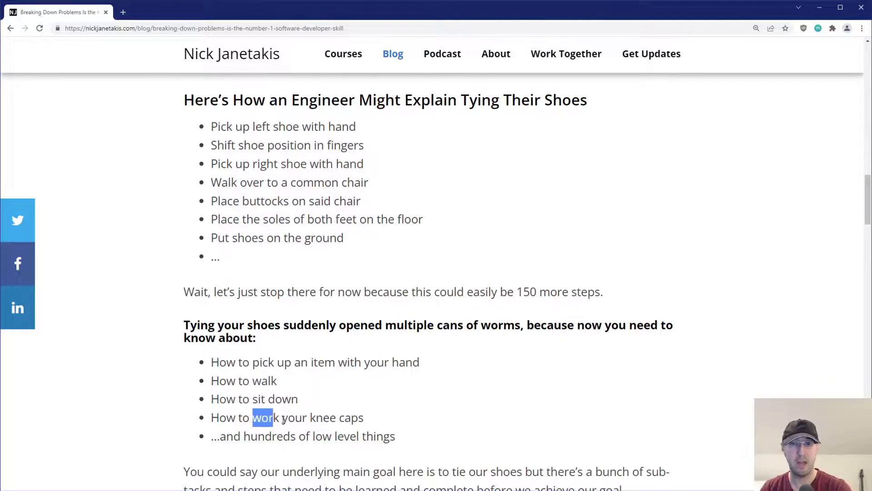
{"action": "left_click_drag", "start_coordinate": [262, 418], "coordinate": [335, 418]}
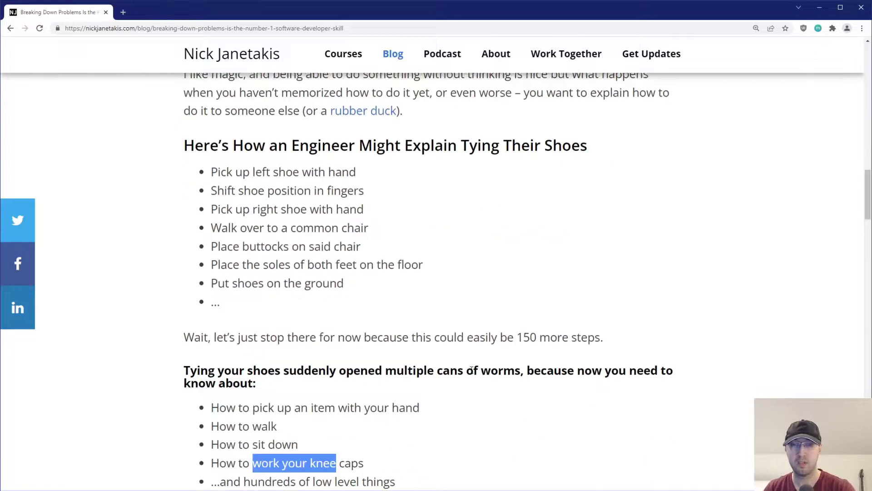
{"action": "scroll", "scroll_direction": "down", "scroll_amount": 3}
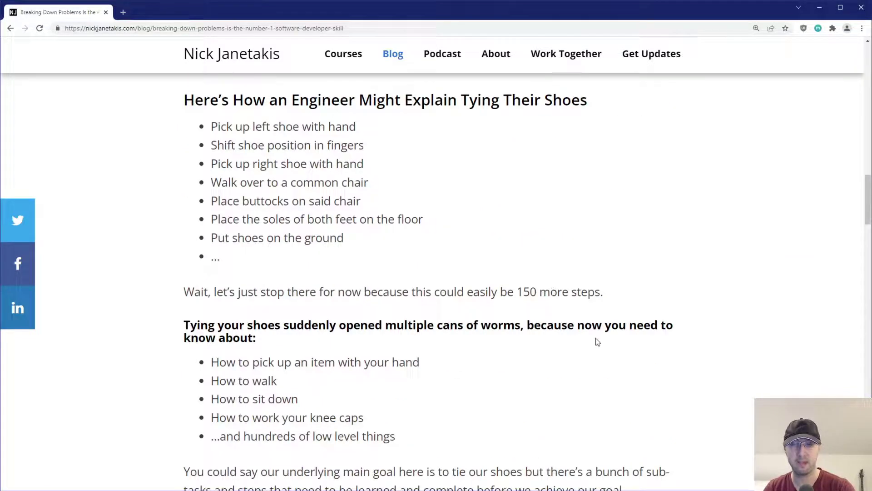
{"action": "mouse_move", "coordinate": [832, 196]}
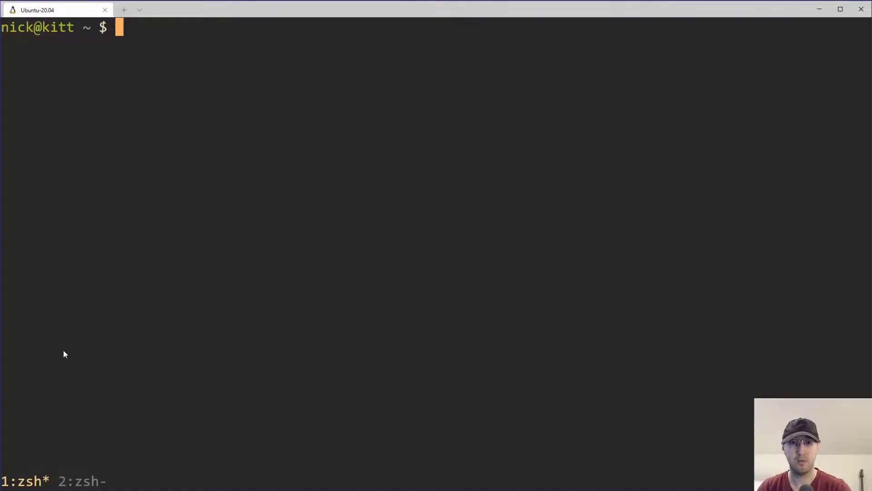
{"action": "type", "text": "echo \"Write a program that asks a user for their name and greets them with their name.\""}
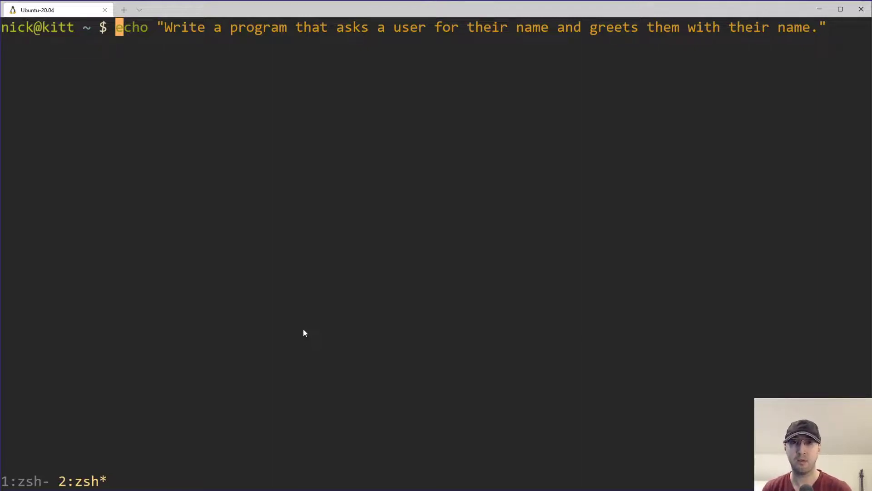
{"action": "mouse_move", "coordinate": [299, 333]}
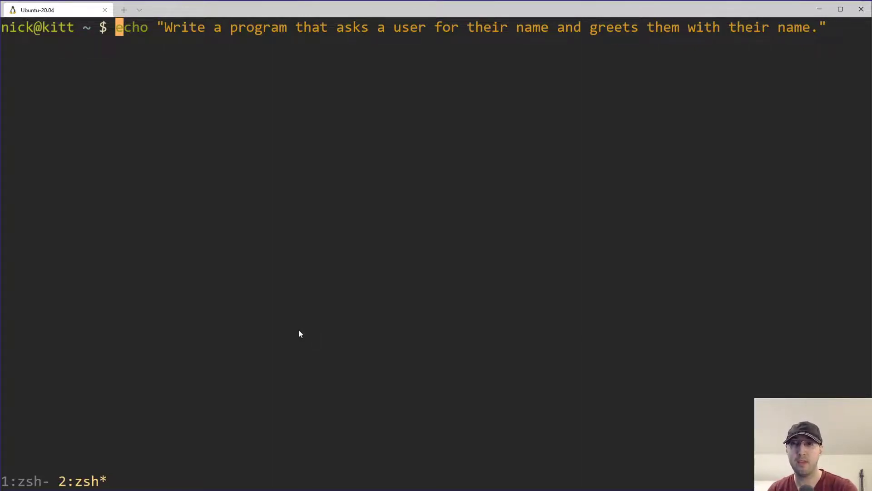
{"action": "mouse_move", "coordinate": [288, 264]}
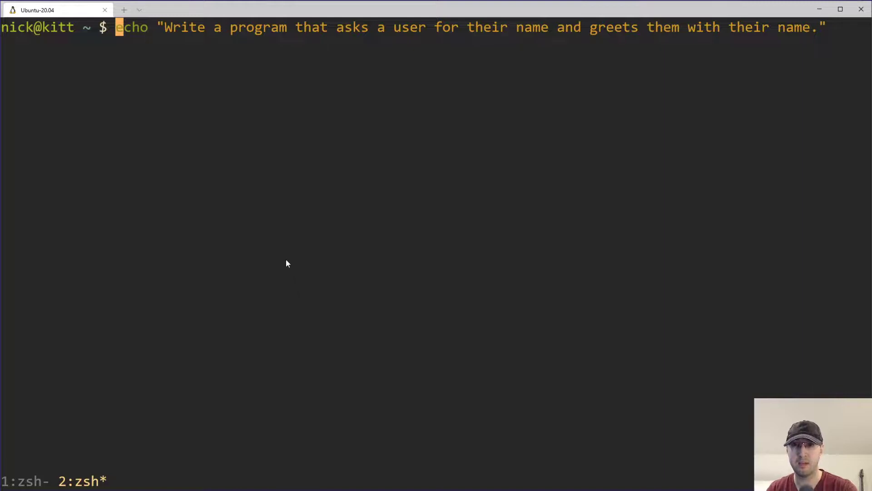
{"action": "mouse_move", "coordinate": [278, 206]}
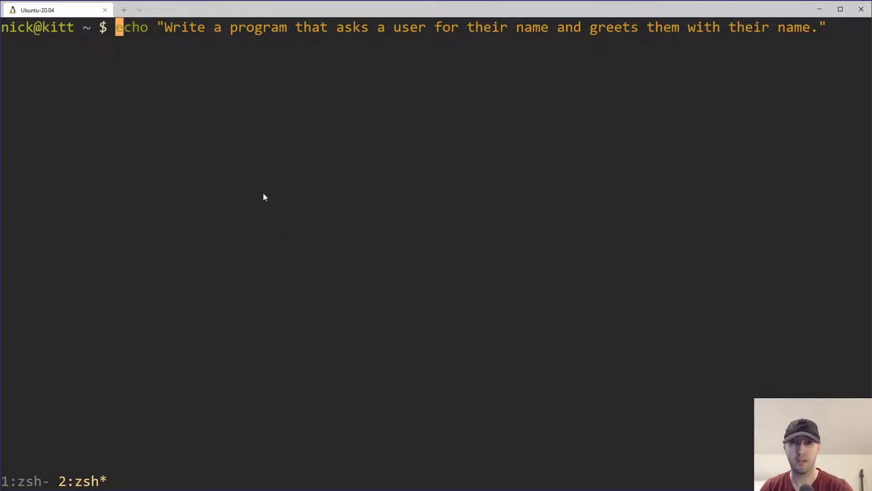
{"action": "mouse_move", "coordinate": [425, 45]}
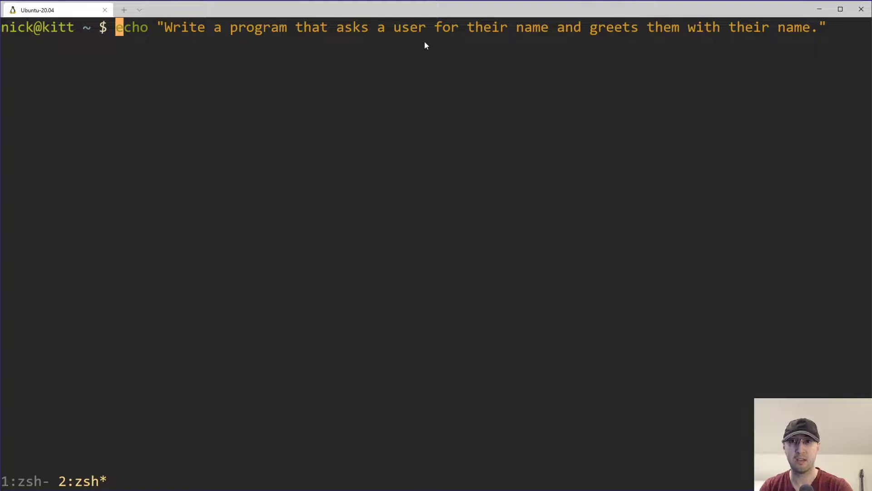
{"action": "mouse_move", "coordinate": [735, 45]}
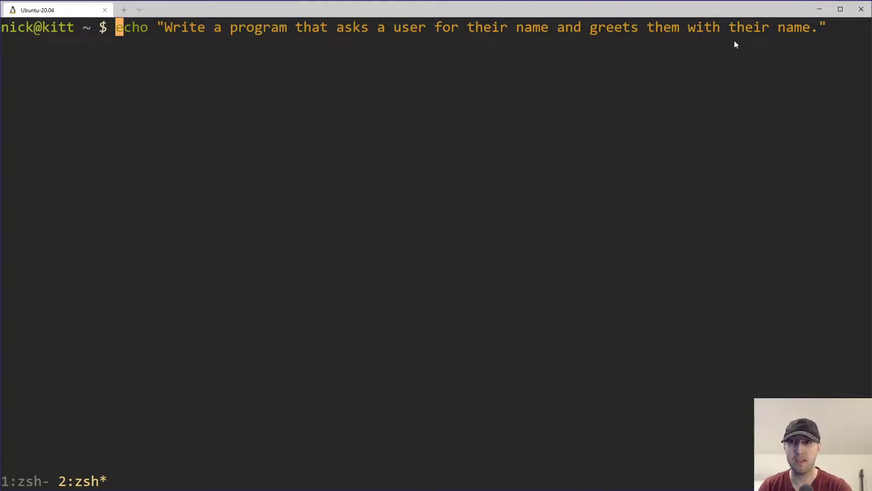
{"action": "mouse_move", "coordinate": [655, 125]}
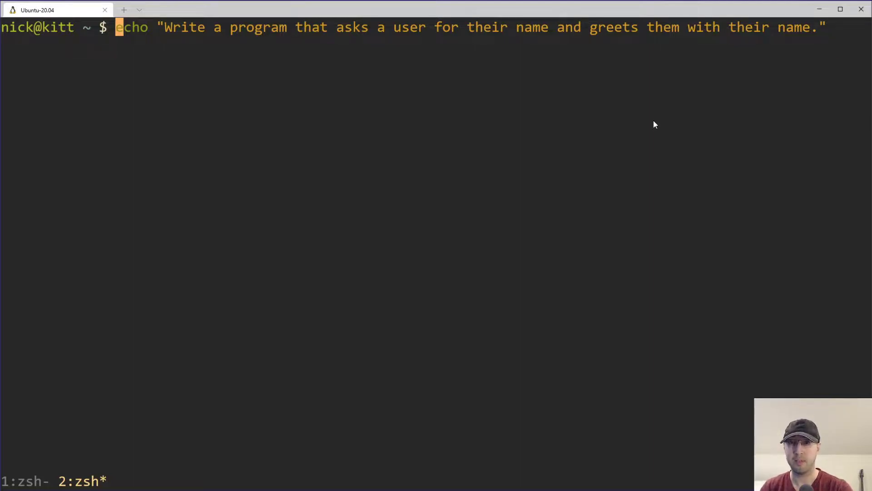
{"action": "mouse_move", "coordinate": [628, 126]}
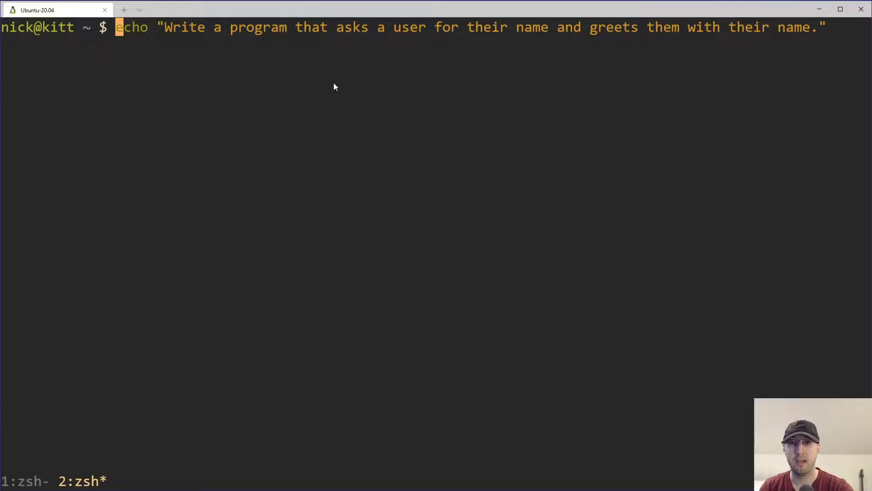
{"action": "mouse_move", "coordinate": [169, 36]}
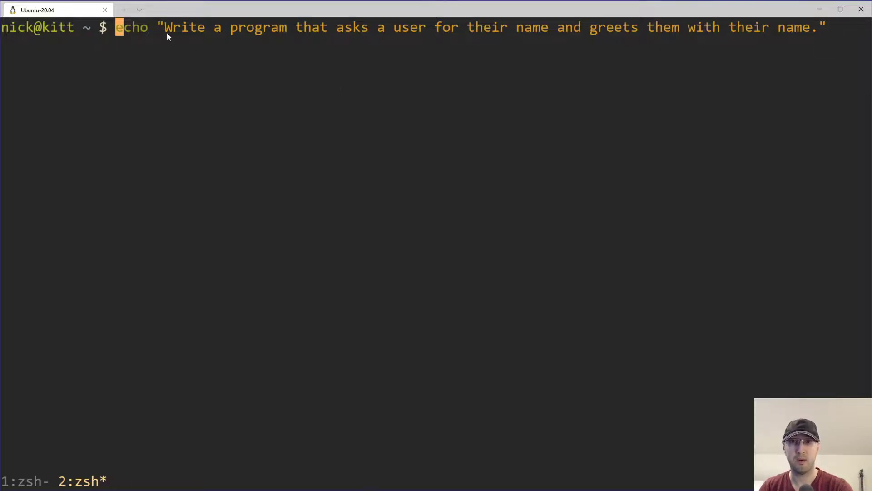
{"action": "mouse_move", "coordinate": [387, 120]}
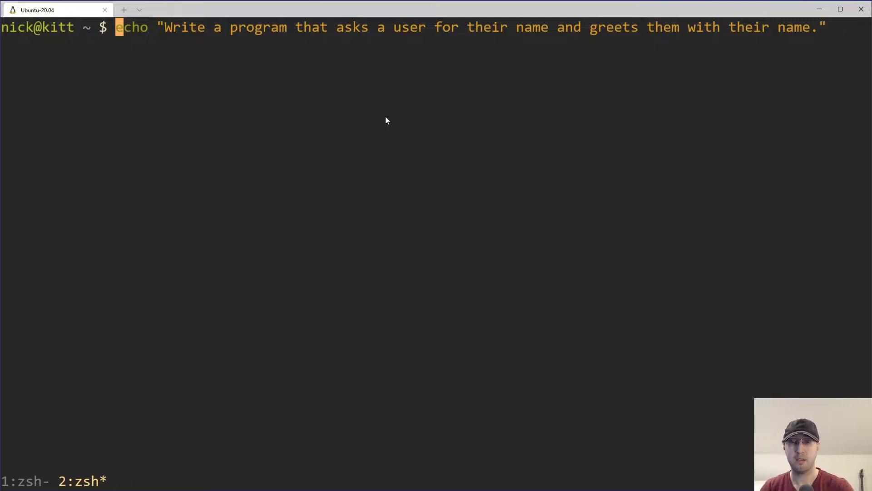
{"action": "mouse_move", "coordinate": [405, 121]}
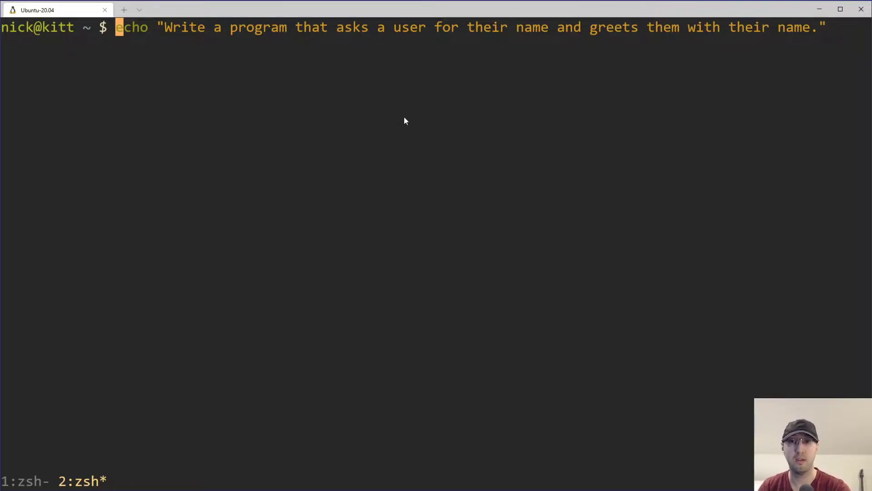
{"action": "mouse_move", "coordinate": [465, 36]}
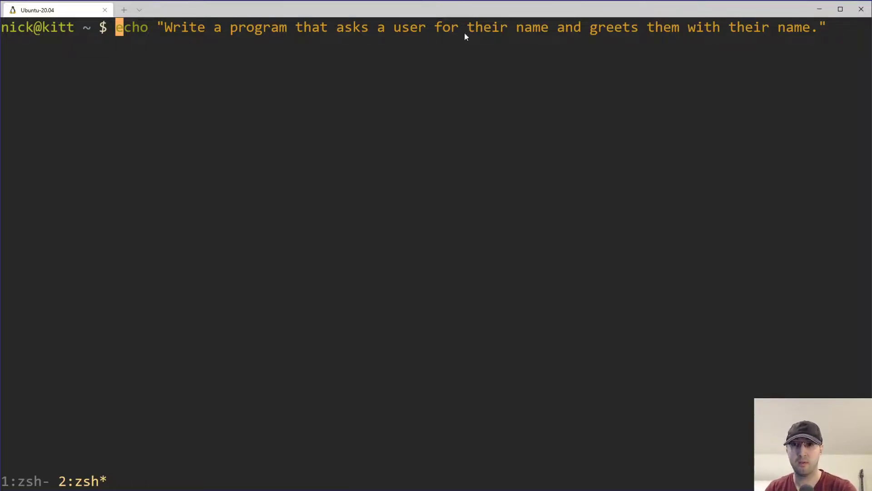
{"action": "mouse_move", "coordinate": [444, 35]}
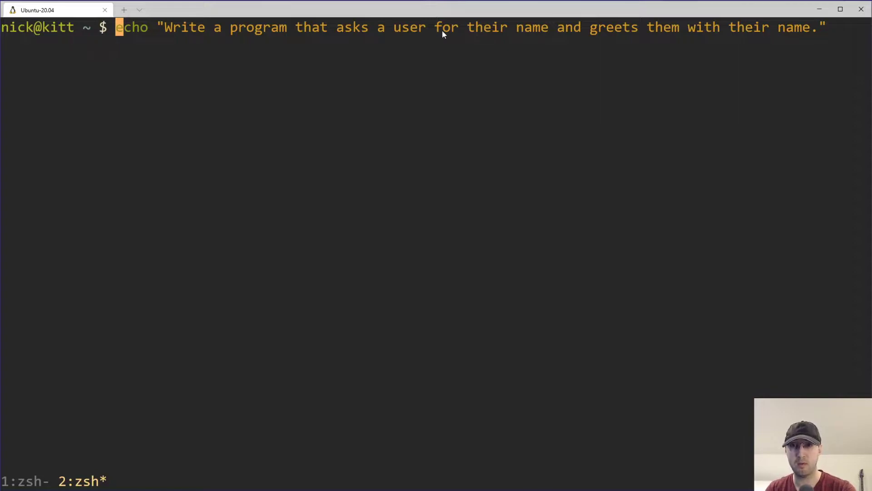
{"action": "mouse_move", "coordinate": [522, 142]}
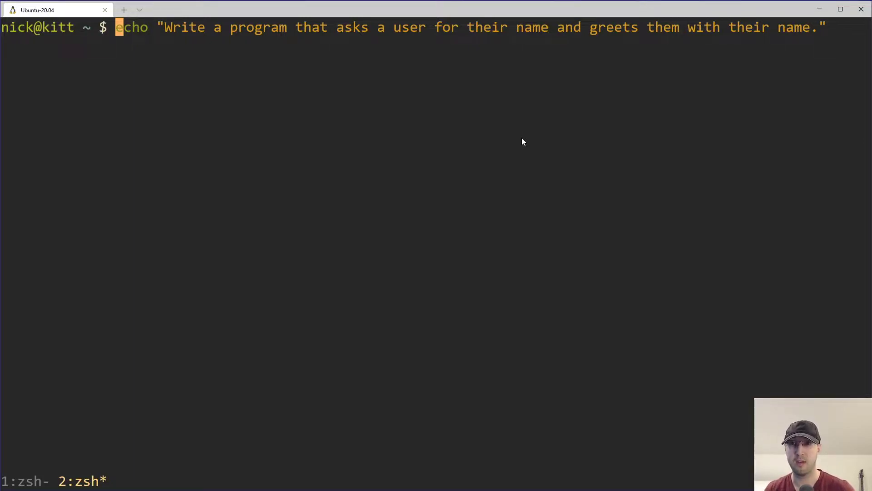
{"action": "mouse_move", "coordinate": [311, 39]}
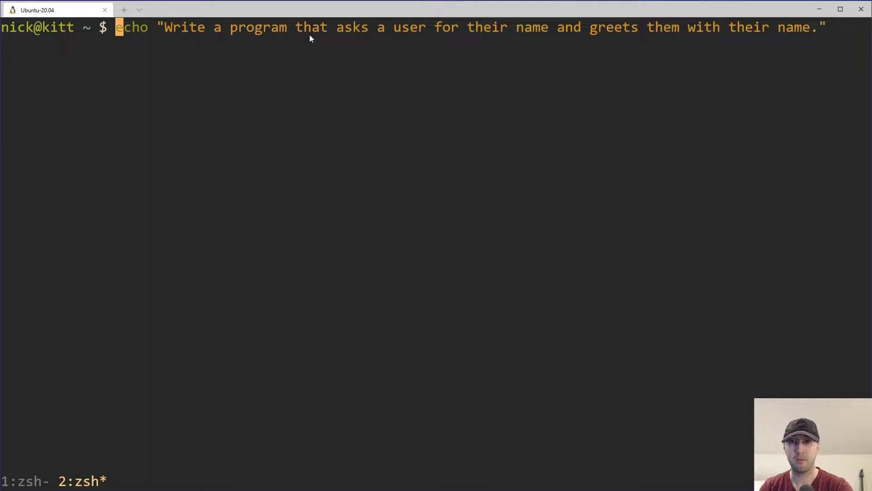
{"action": "mouse_move", "coordinate": [536, 41]}
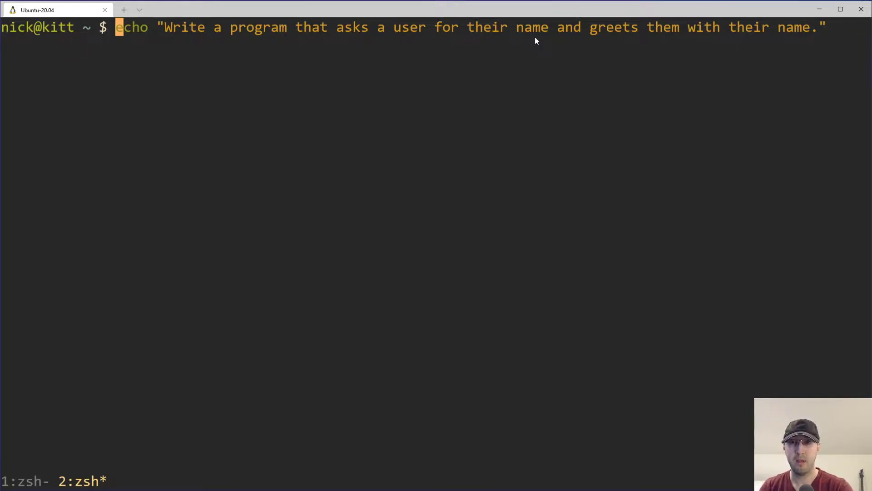
{"action": "mouse_move", "coordinate": [313, 45]}
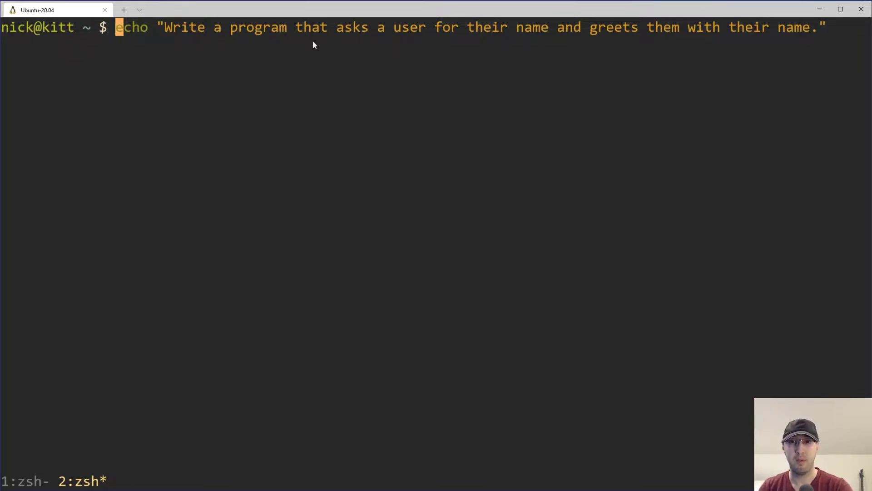
{"action": "mouse_move", "coordinate": [466, 130]}
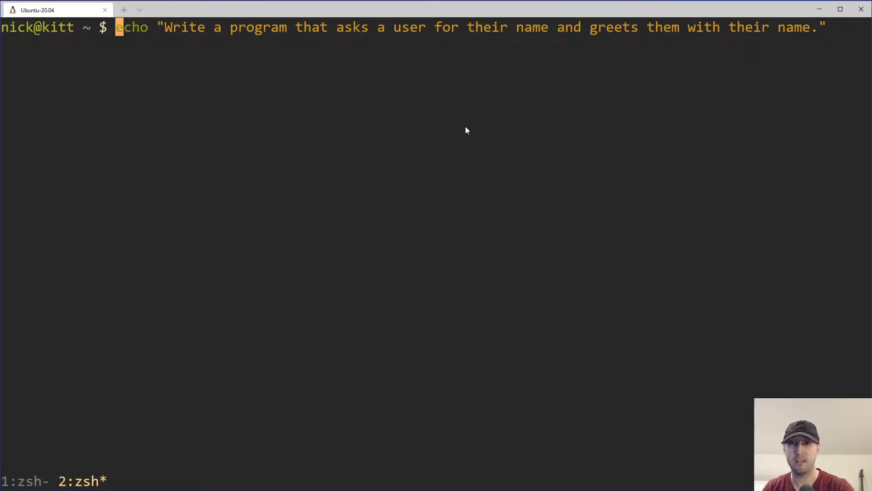
{"action": "mouse_move", "coordinate": [494, 34]}
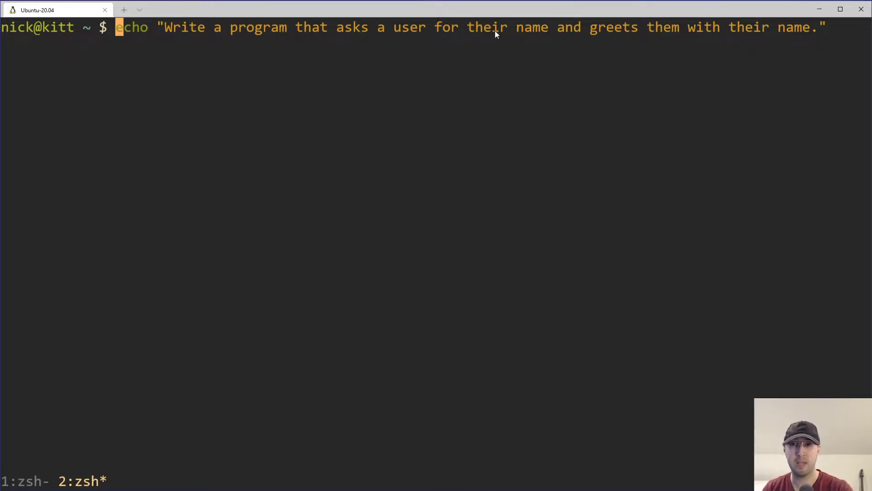
{"action": "mouse_move", "coordinate": [507, 60]}
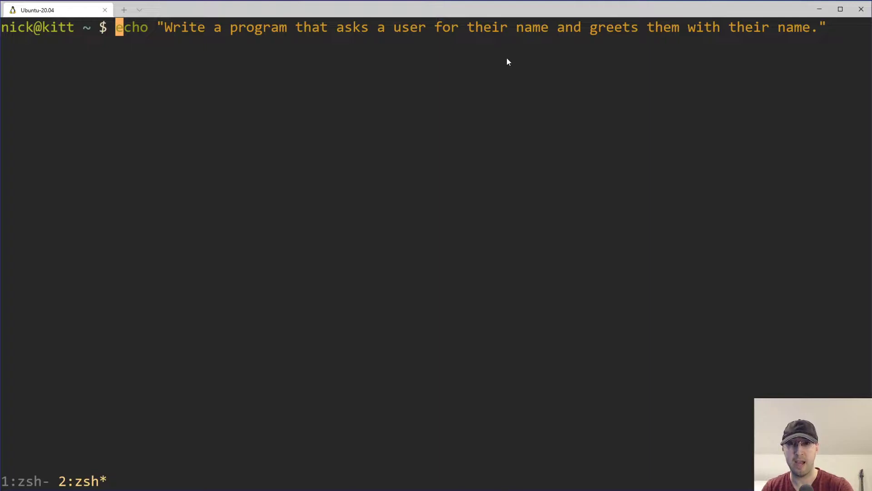
{"action": "mouse_move", "coordinate": [423, 70]}
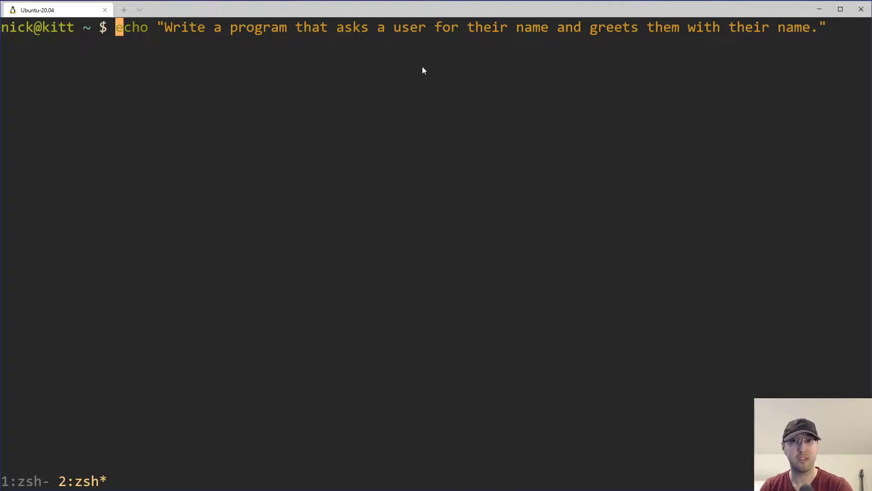
{"action": "mouse_move", "coordinate": [514, 41]}
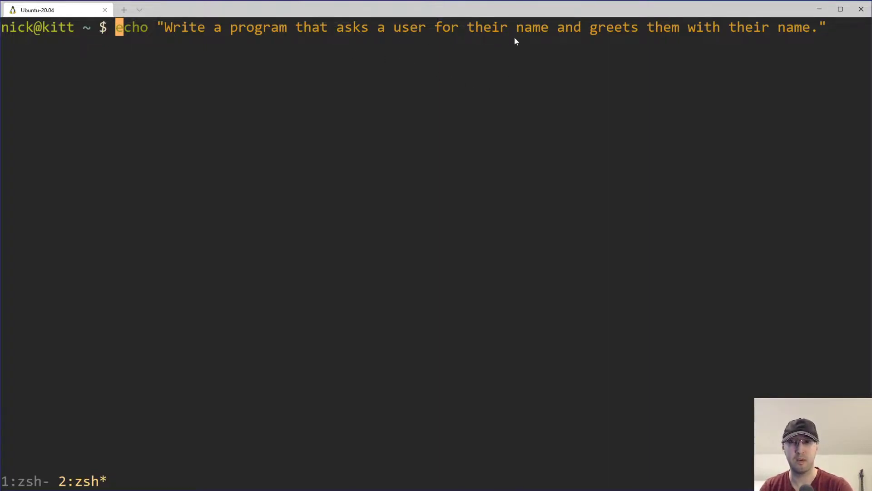
{"action": "mouse_move", "coordinate": [456, 124]}
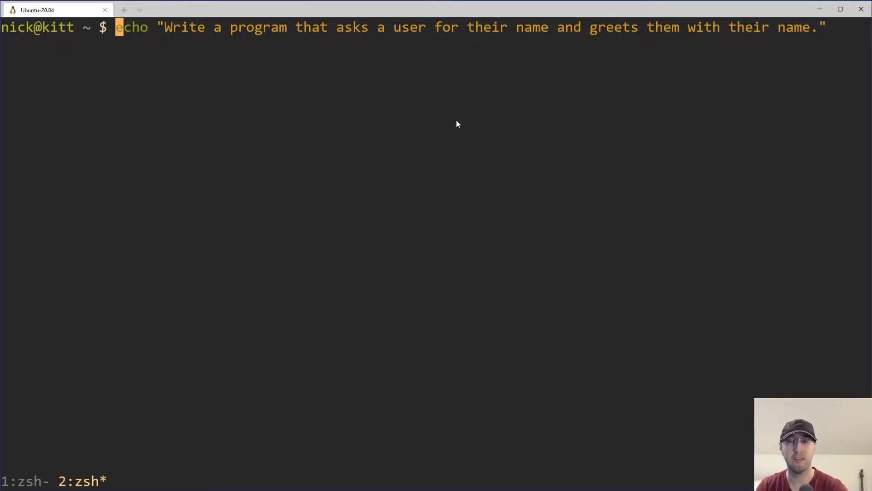
{"action": "mouse_move", "coordinate": [446, 114]}
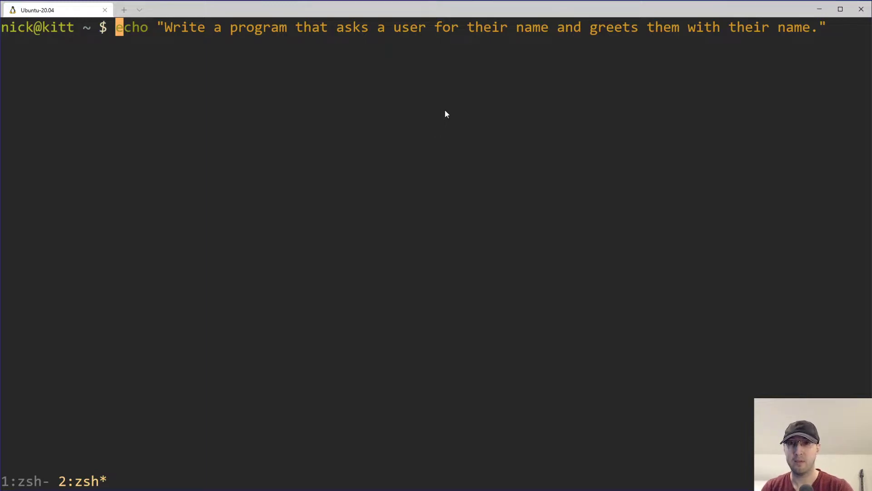
{"action": "mouse_move", "coordinate": [366, 73]}
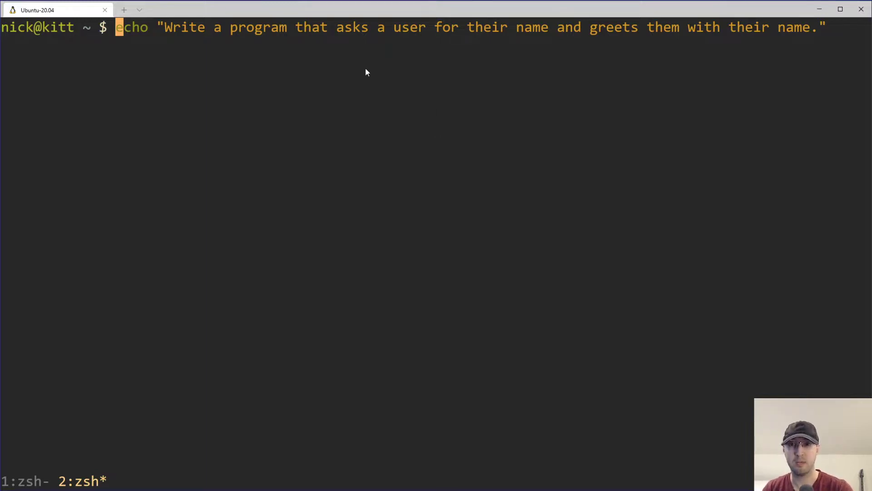
{"action": "mouse_move", "coordinate": [492, 50]}
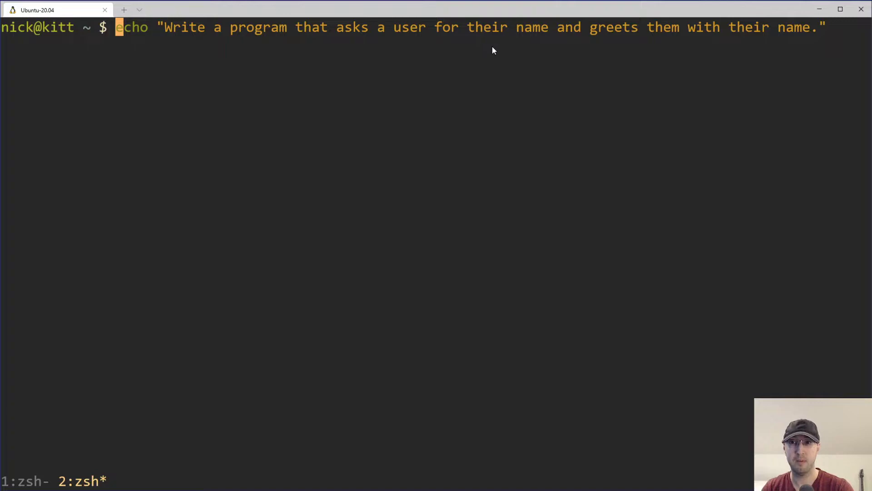
{"action": "mouse_move", "coordinate": [576, 46]}
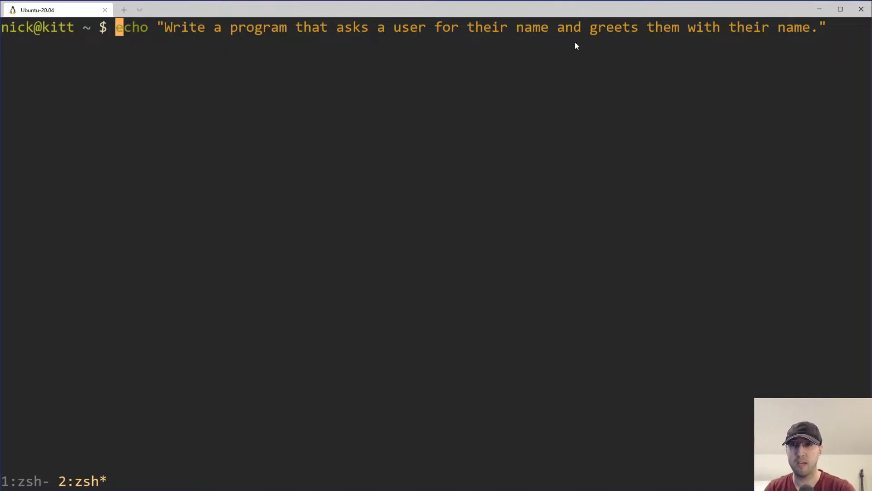
{"action": "mouse_move", "coordinate": [777, 40]}
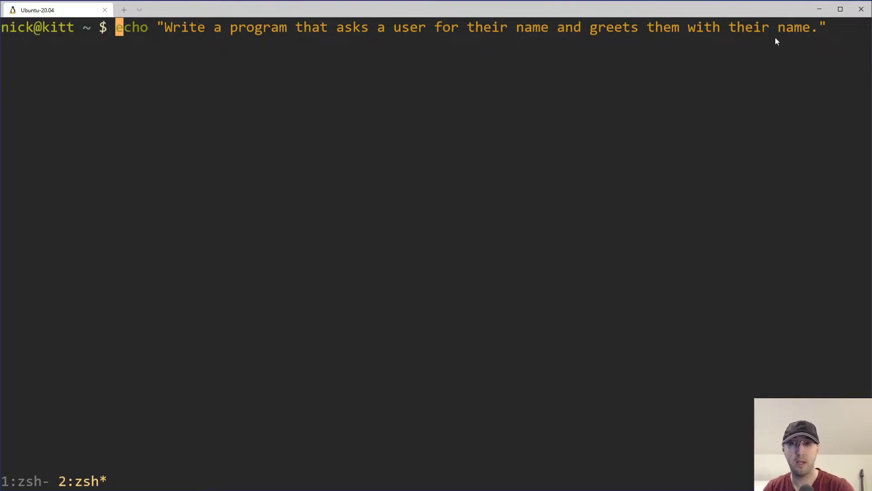
{"action": "mouse_move", "coordinate": [601, 46]}
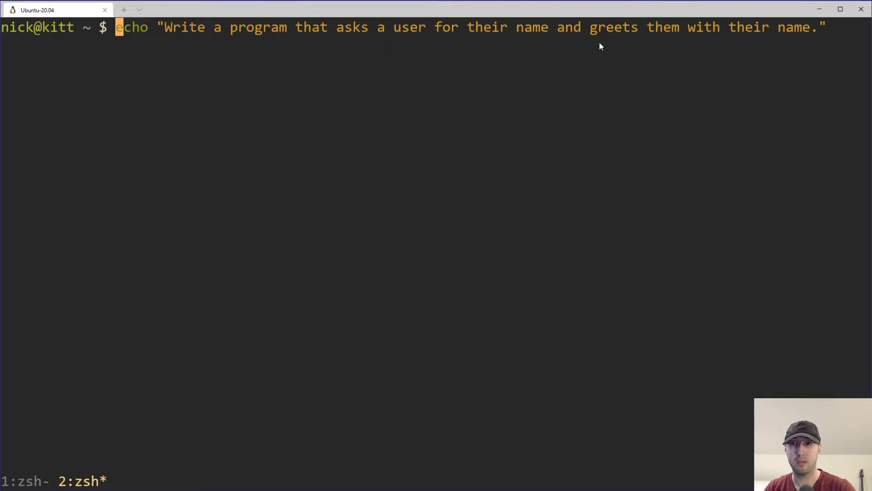
{"action": "mouse_move", "coordinate": [461, 37]}
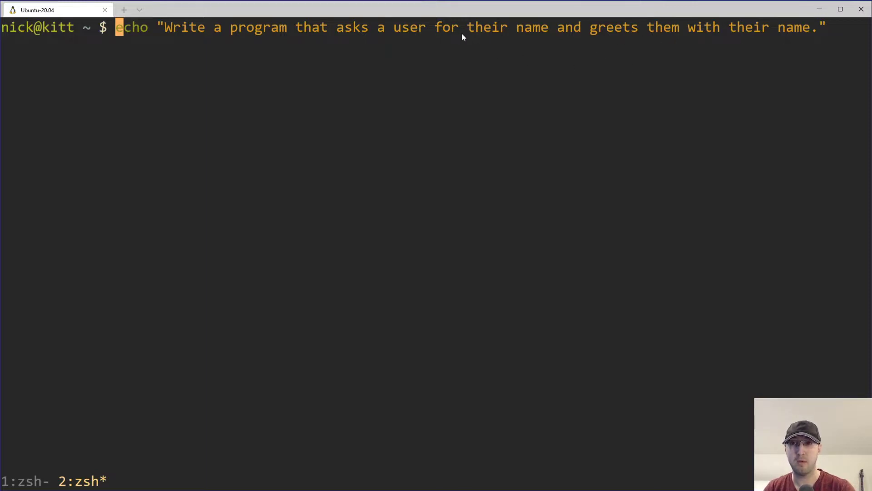
{"action": "mouse_move", "coordinate": [398, 45]}
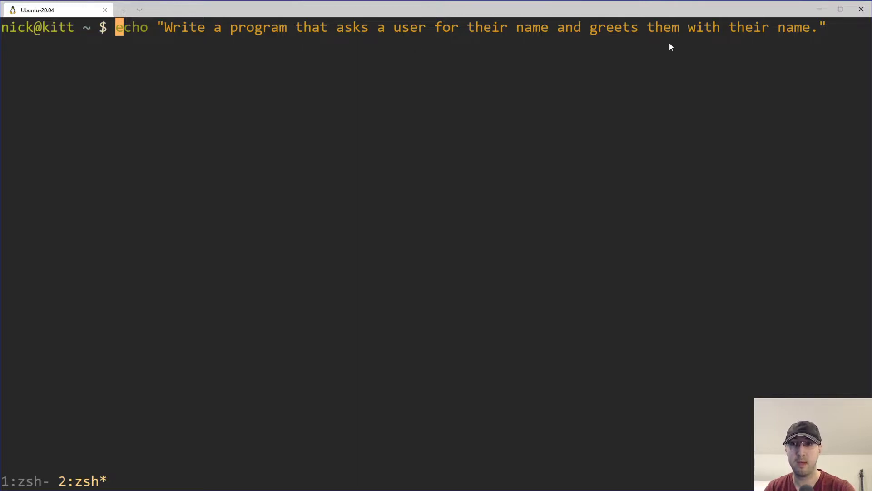
{"action": "mouse_move", "coordinate": [418, 41]}
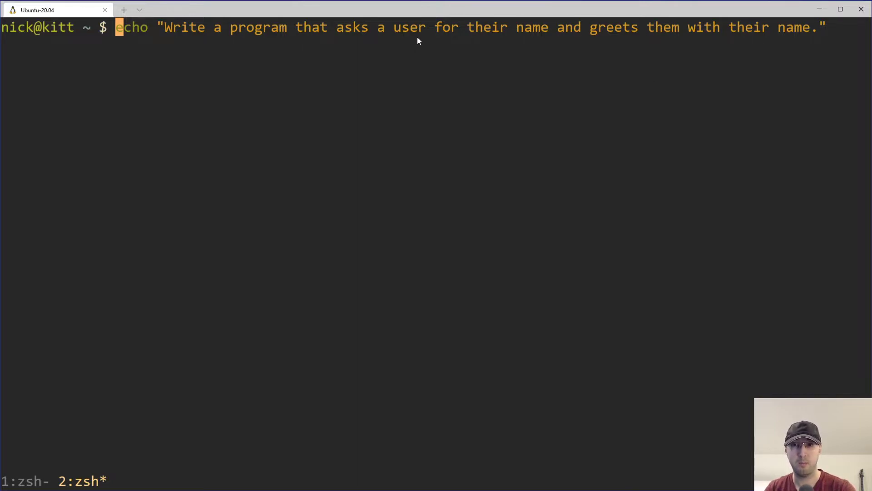
{"action": "mouse_move", "coordinate": [498, 52]}
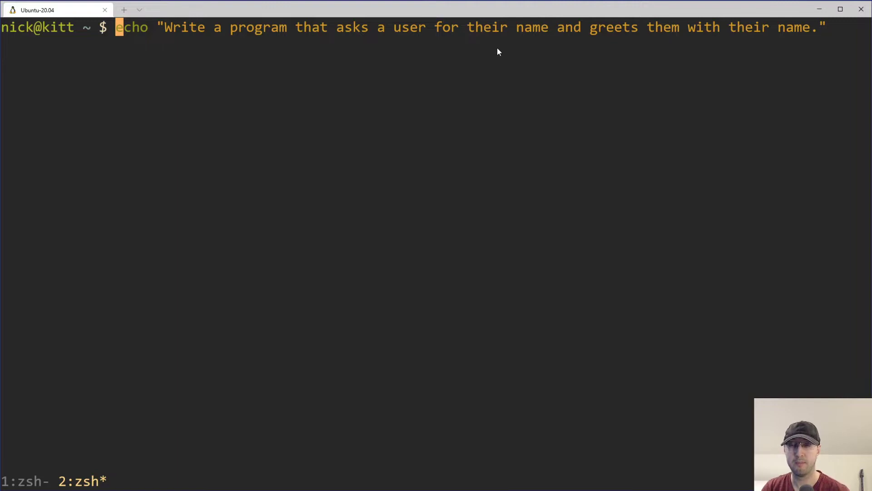
{"action": "mouse_move", "coordinate": [603, 46]}
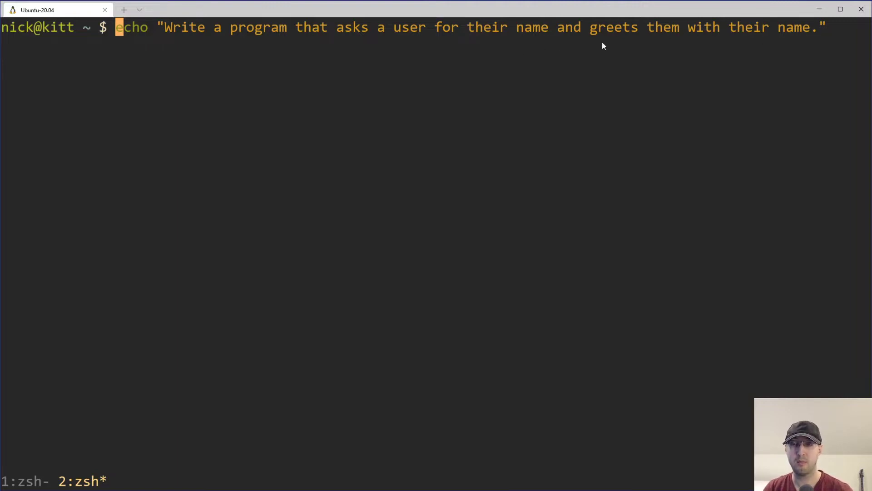
{"action": "mouse_move", "coordinate": [623, 46]}
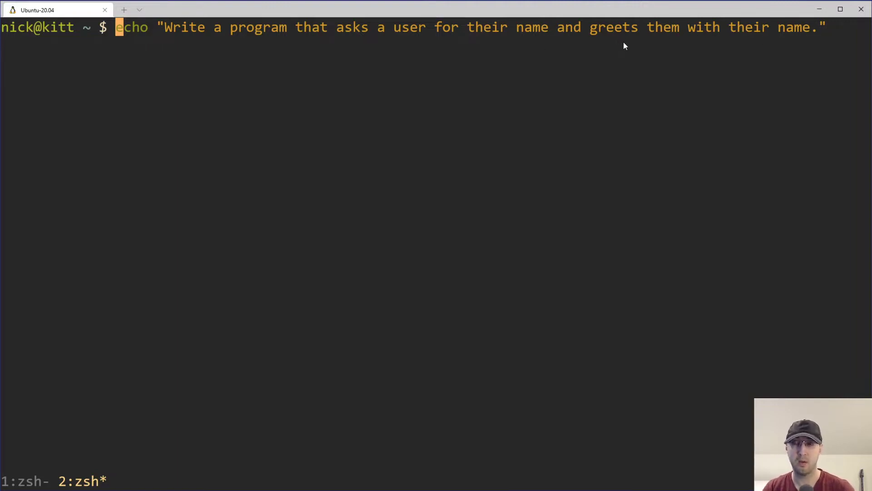
{"action": "mouse_move", "coordinate": [573, 53]}
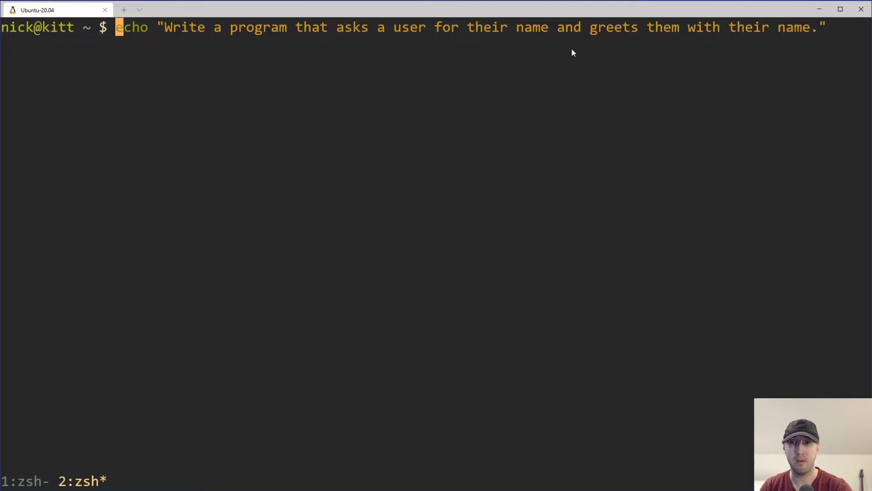
{"action": "mouse_move", "coordinate": [727, 59]}
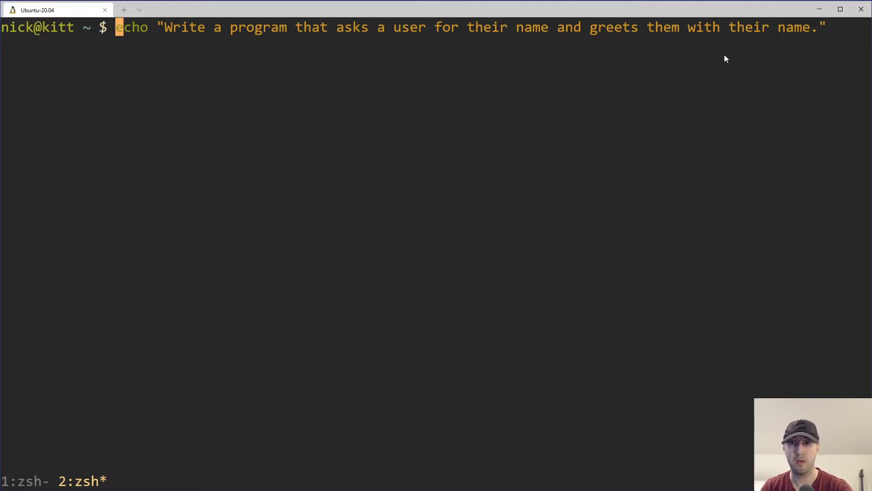
{"action": "mouse_move", "coordinate": [519, 60]}
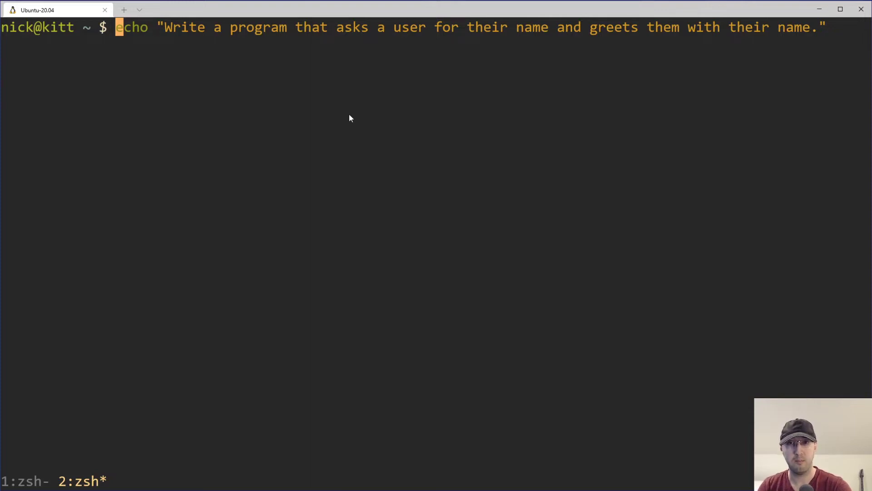
{"action": "mouse_move", "coordinate": [373, 50]}
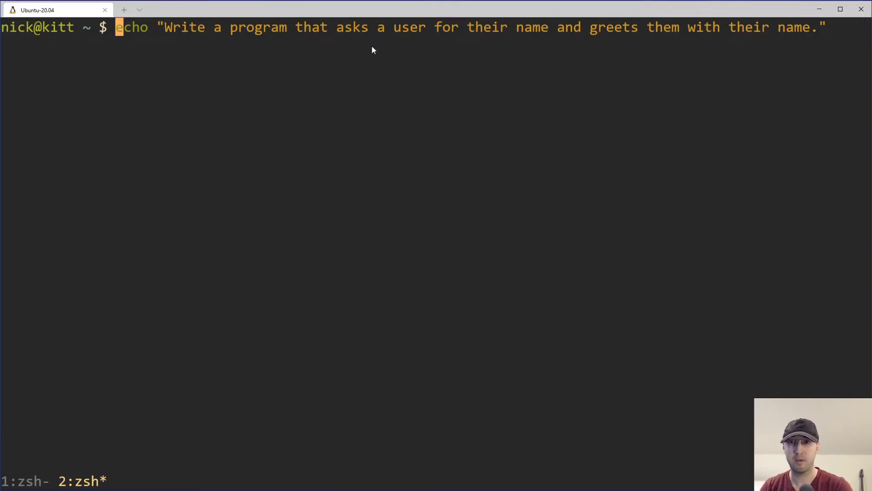
{"action": "mouse_move", "coordinate": [797, 43]}
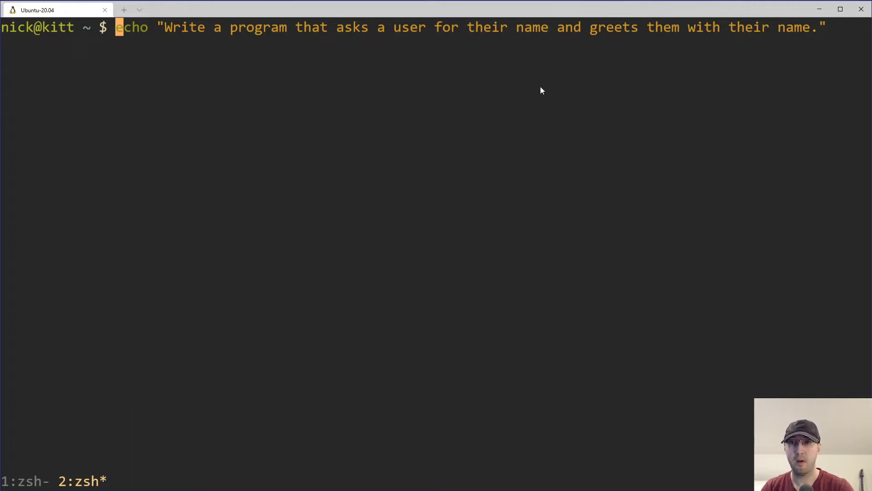
{"action": "mouse_move", "coordinate": [645, 65]}
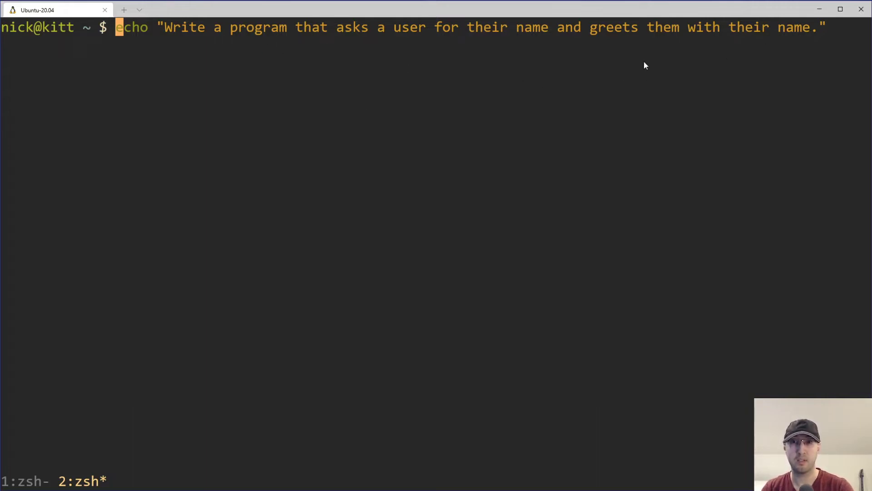
{"action": "mouse_move", "coordinate": [405, 120]}
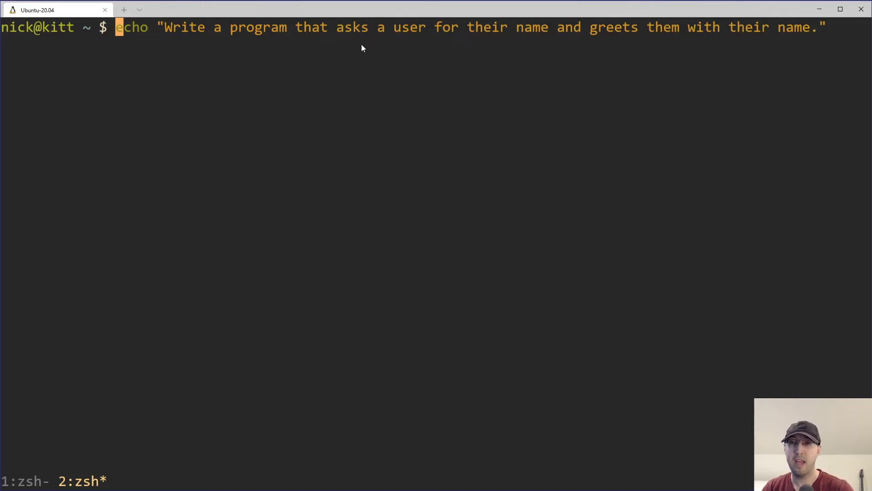
{"action": "mouse_move", "coordinate": [427, 81]}
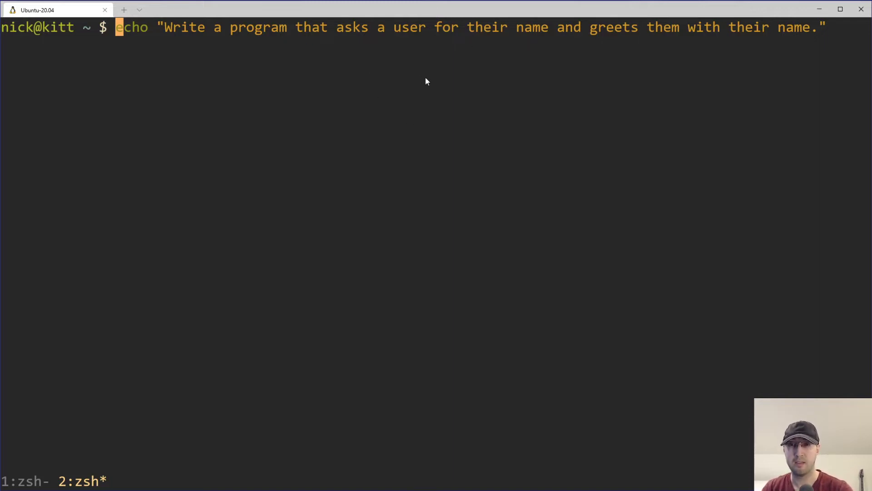
{"action": "mouse_move", "coordinate": [605, 44]}
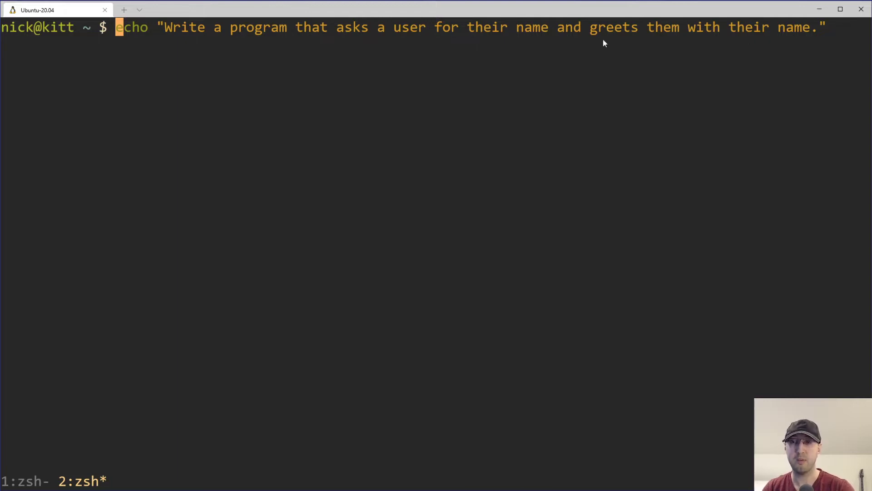
{"action": "mouse_move", "coordinate": [749, 65]}
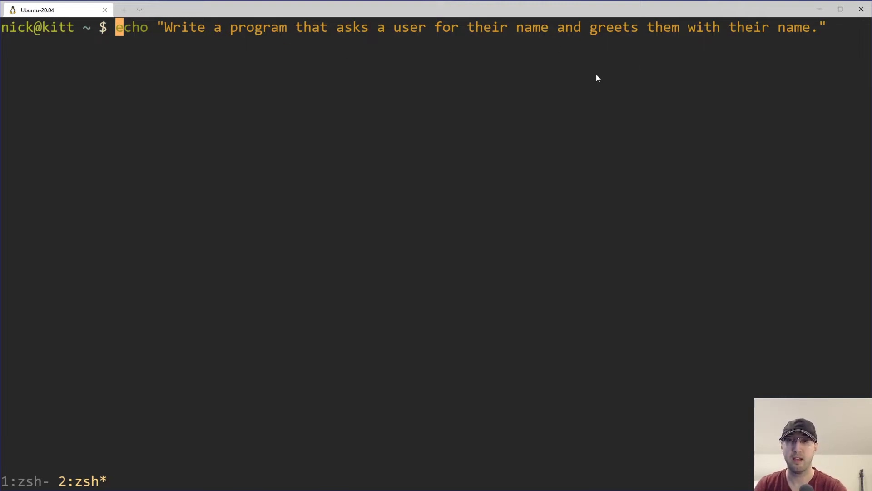
{"action": "mouse_move", "coordinate": [645, 99]}
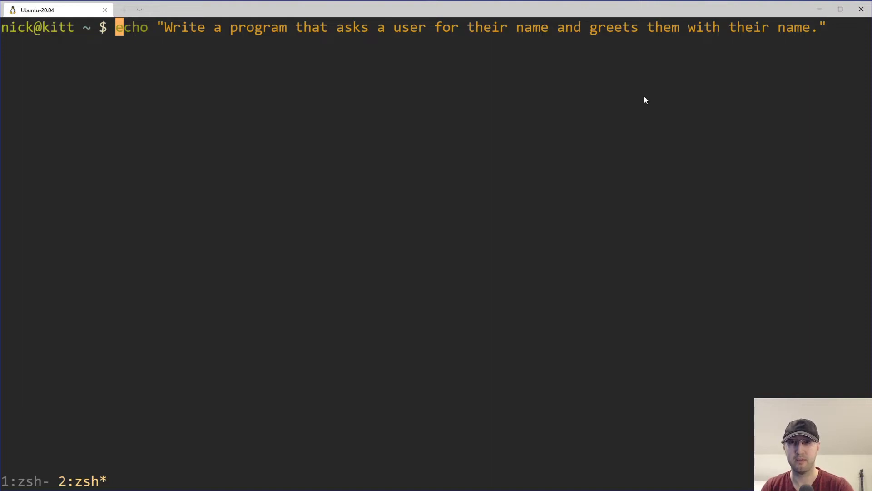
{"action": "mouse_move", "coordinate": [626, 99]}
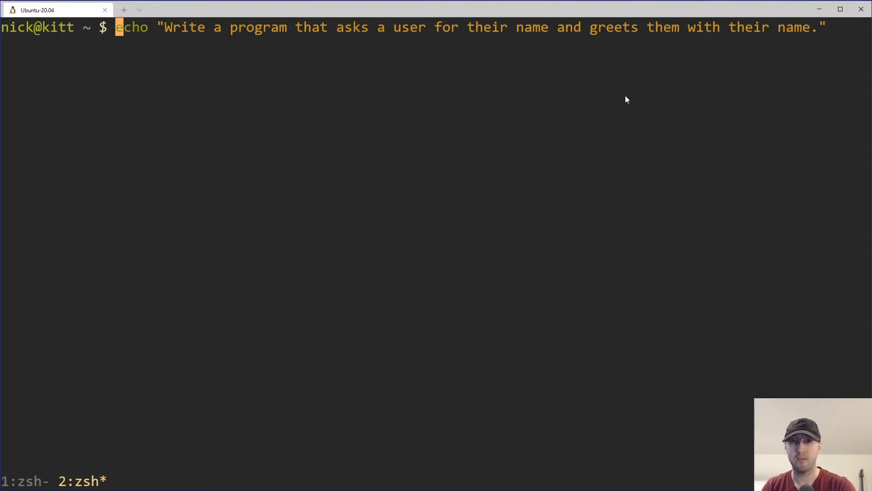
{"action": "mouse_move", "coordinate": [428, 53]}
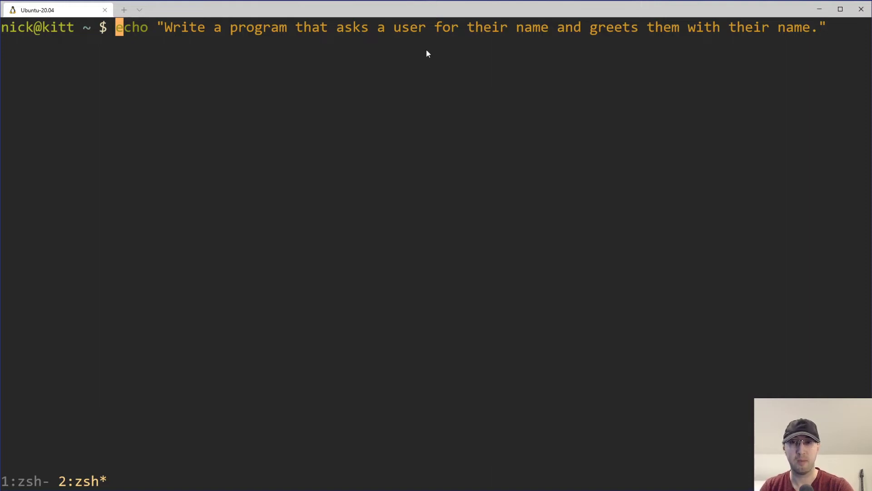
{"action": "mouse_move", "coordinate": [622, 91]}
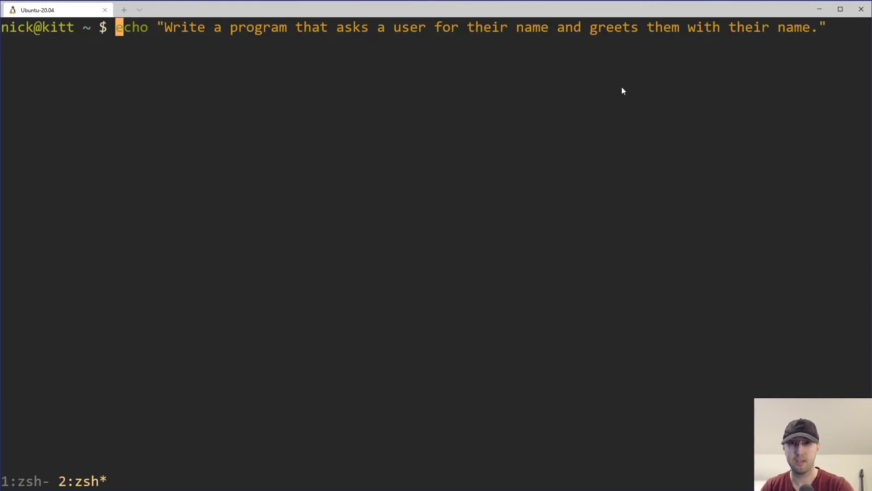
{"action": "mouse_move", "coordinate": [608, 98]}
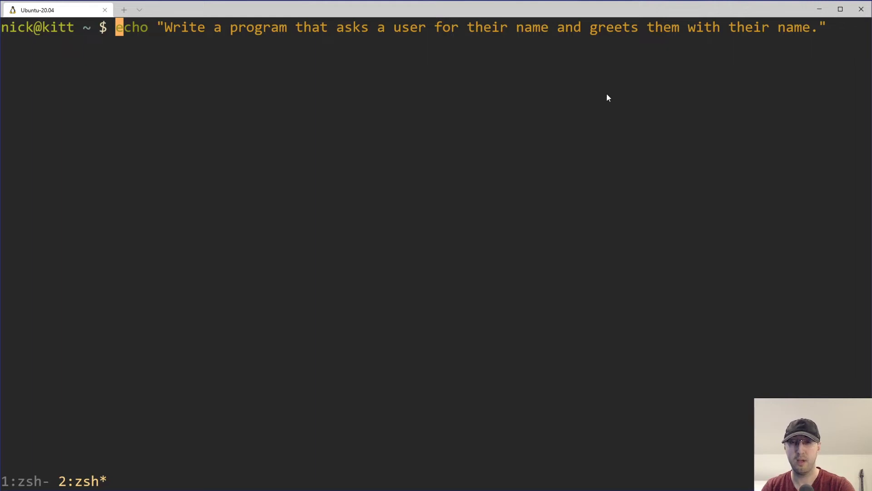
{"action": "mouse_move", "coordinate": [604, 99]}
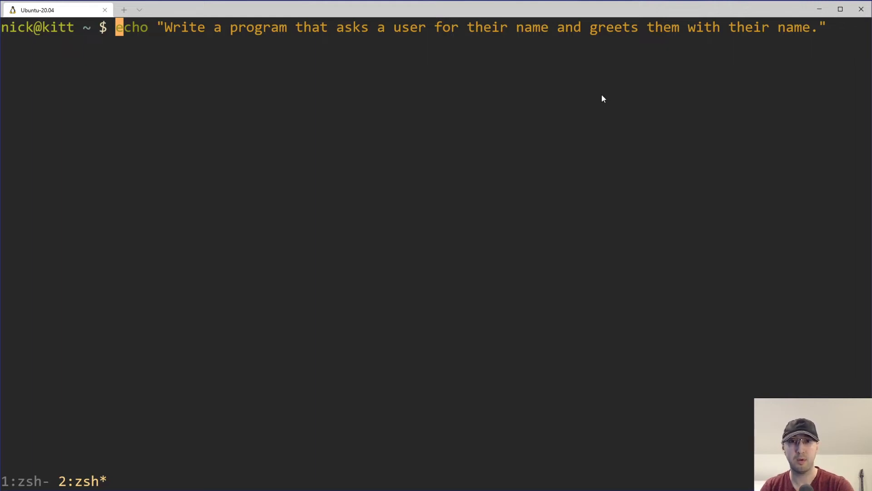
{"action": "mouse_move", "coordinate": [572, 182]}
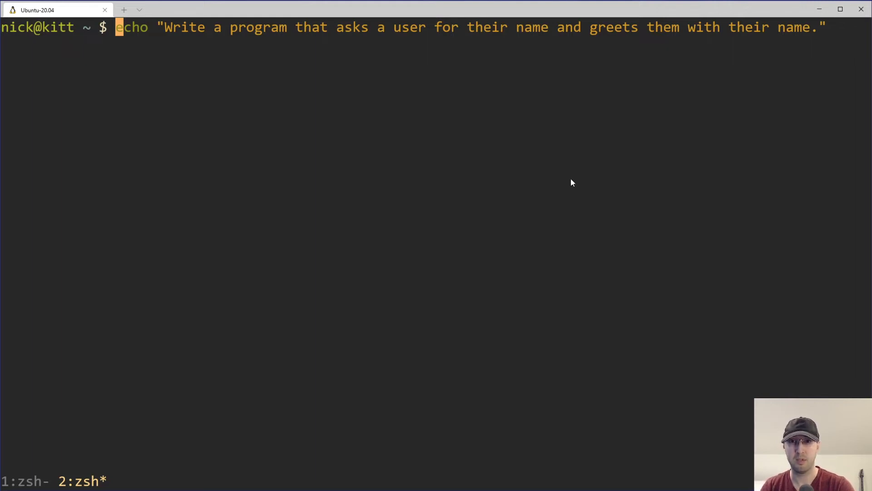